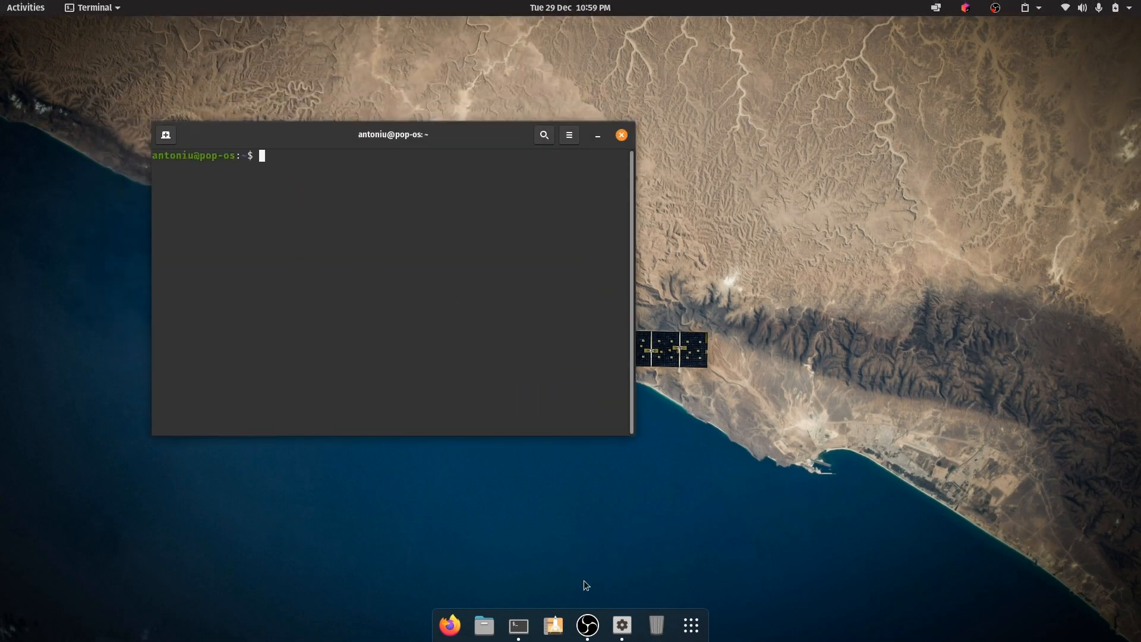
Step: Close the terminal window, leaving the satellite wallpaper desktop, and launch the Pop!_OS installer
click(621, 624)
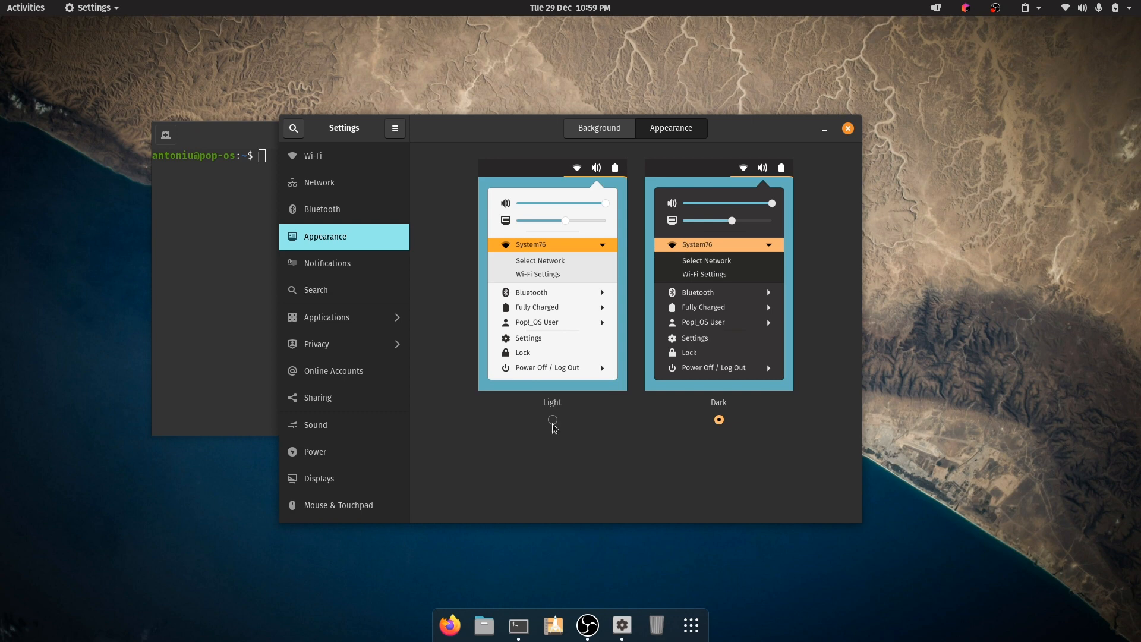
click(552, 420)
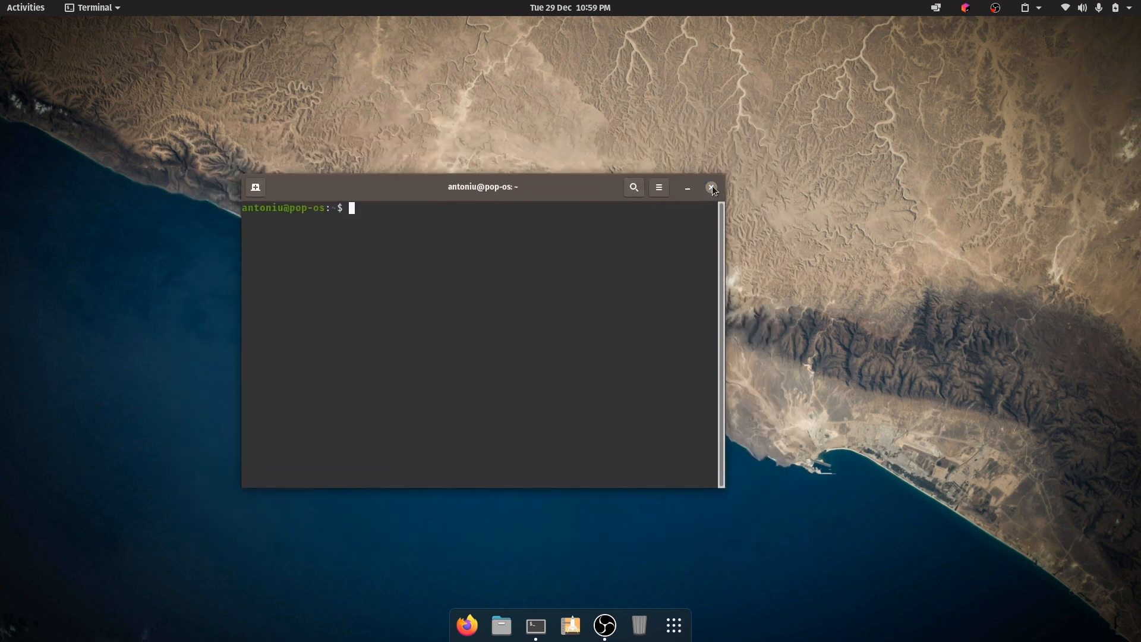
click(711, 186)
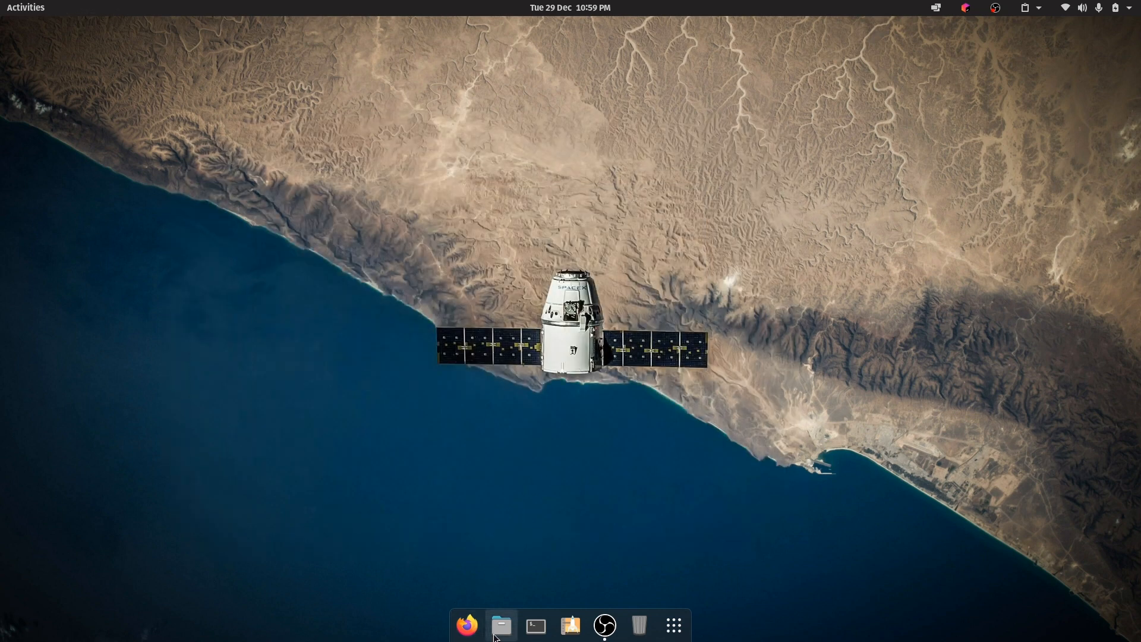
click(500, 624)
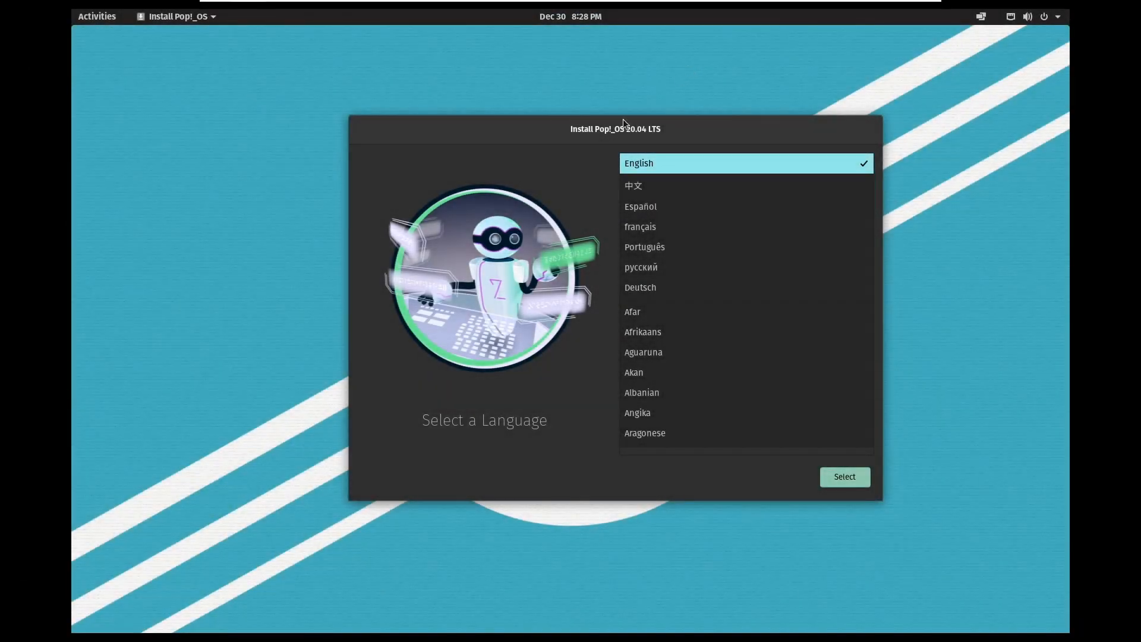
Step: Choose English with the Default English (US) layout and the Clean Install option
click(844, 477)
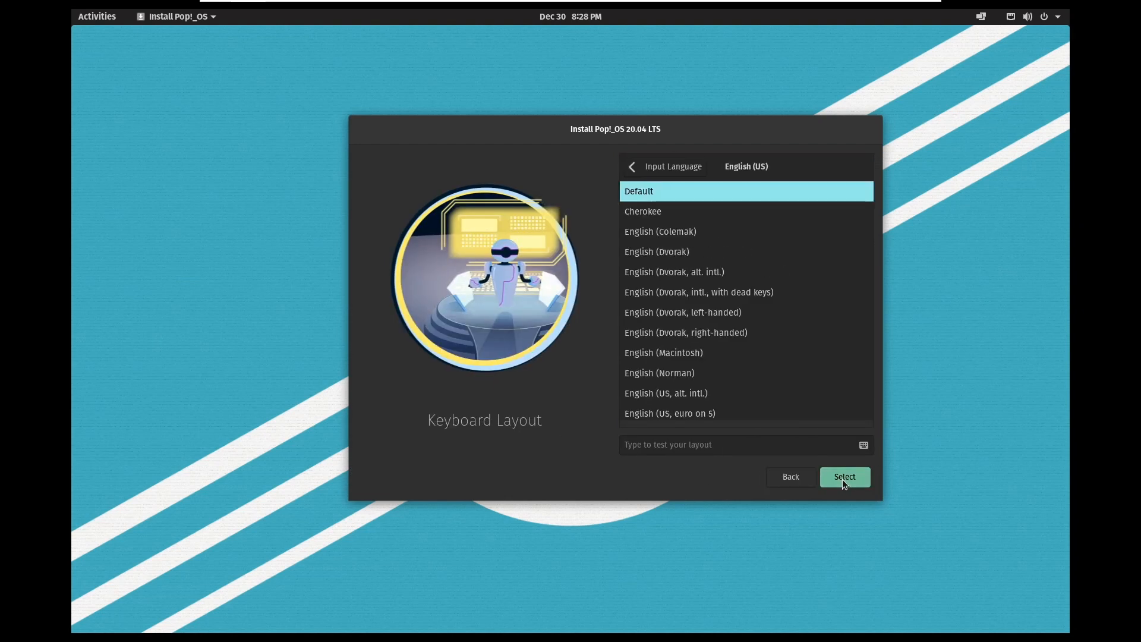
click(844, 477)
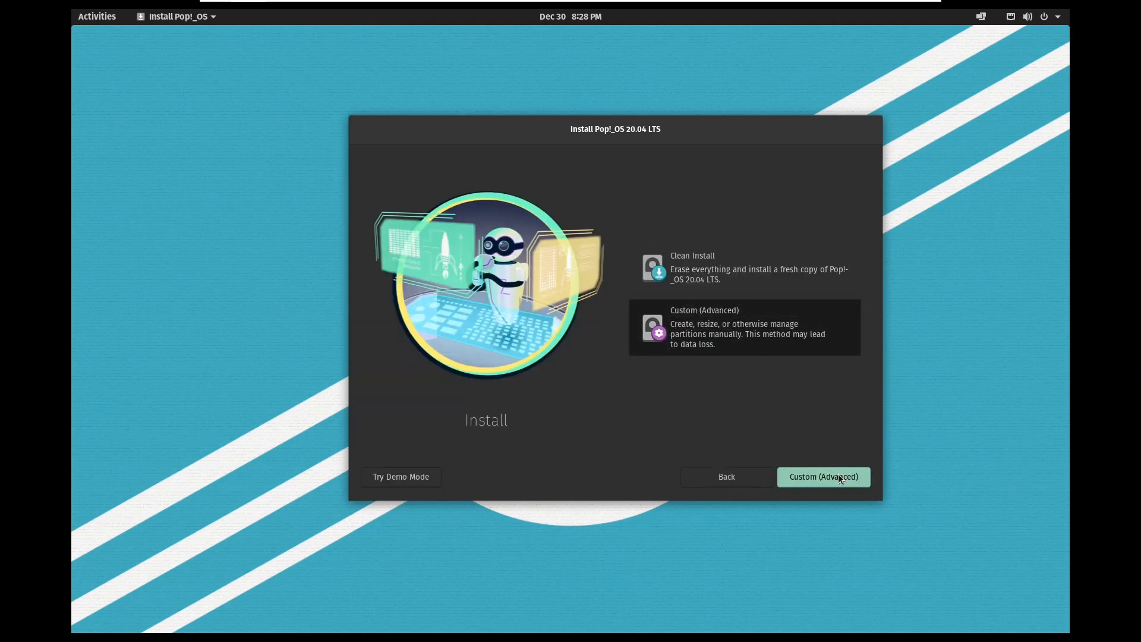
click(823, 477)
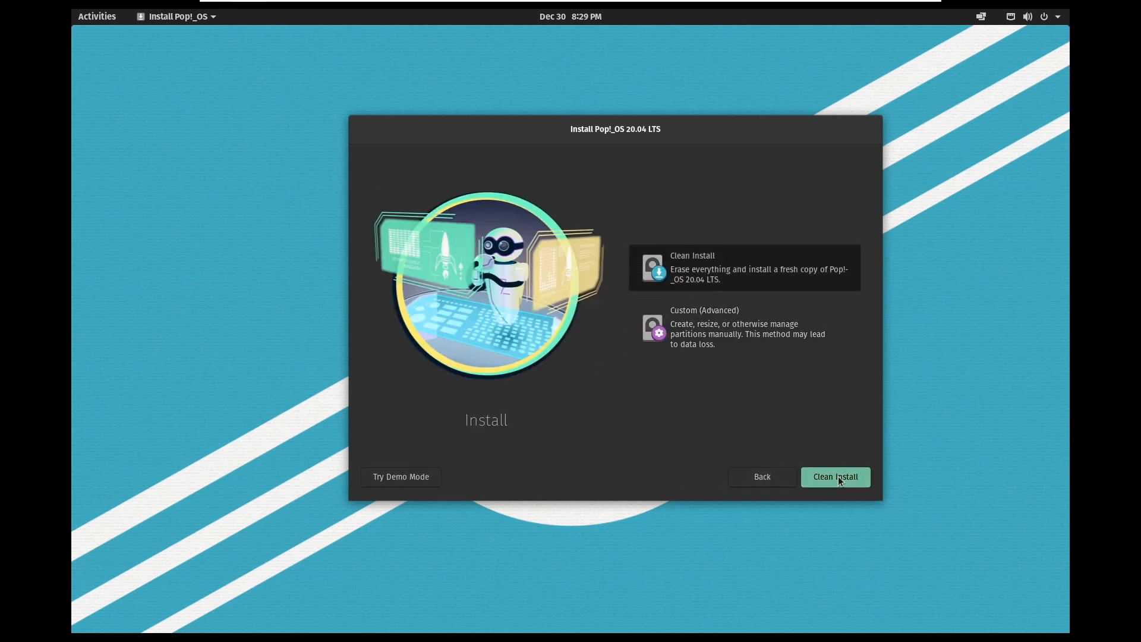
Step: Start the clean install, handle drive encryption, and restart the device to continue setup
click(834, 476)
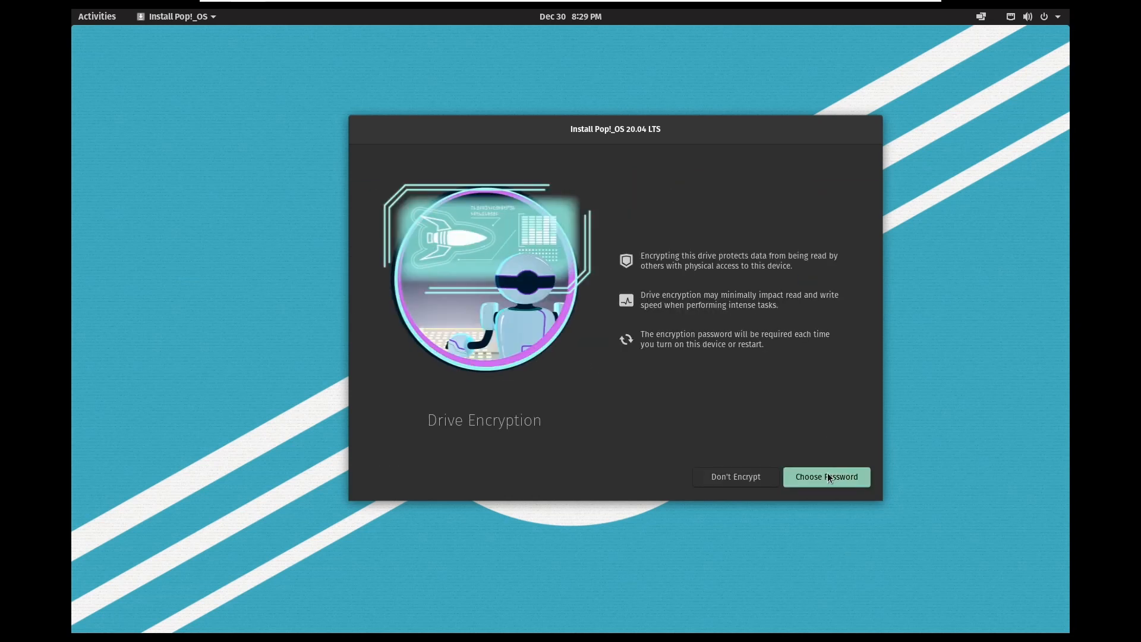
click(734, 476)
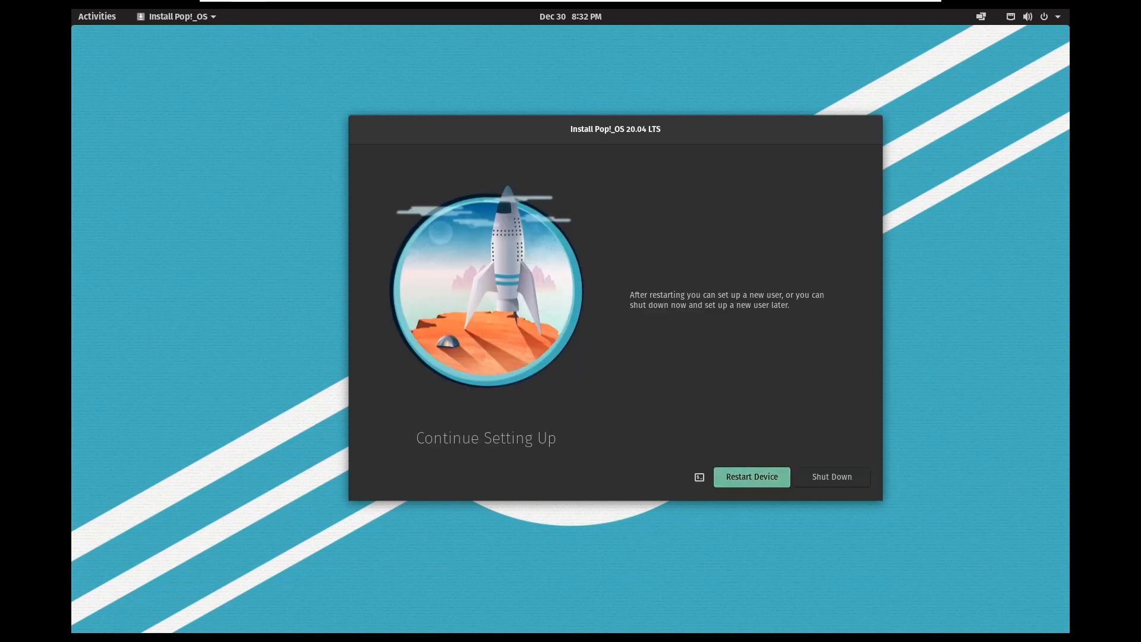
click(751, 477)
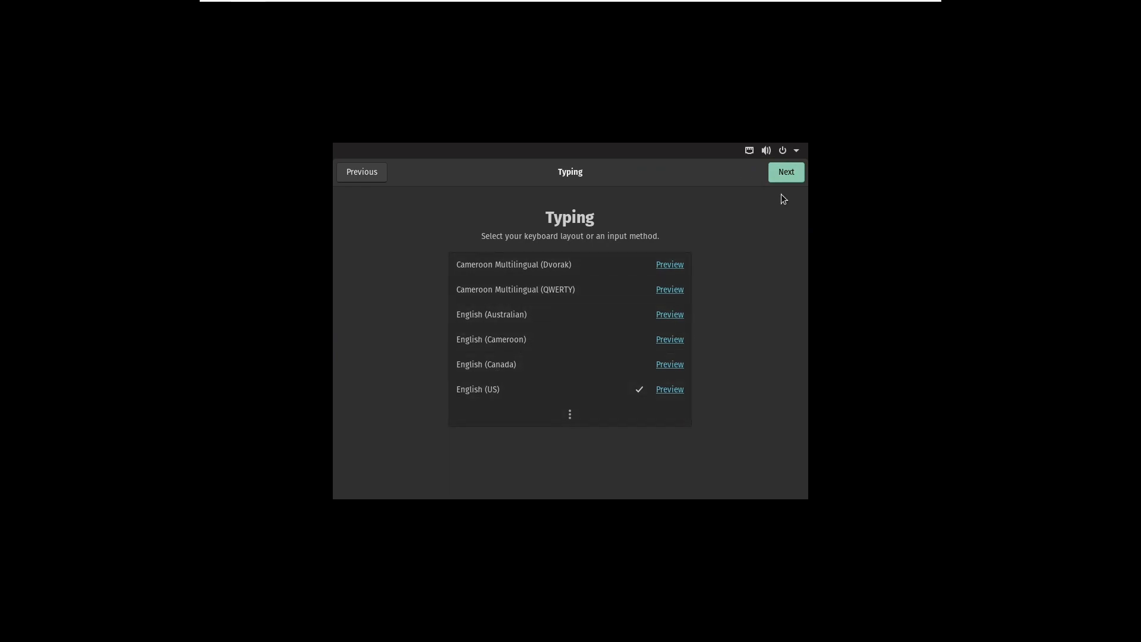
Step: Accept US typing and the Bucharest time zone, then enter the account name and password
click(786, 172)
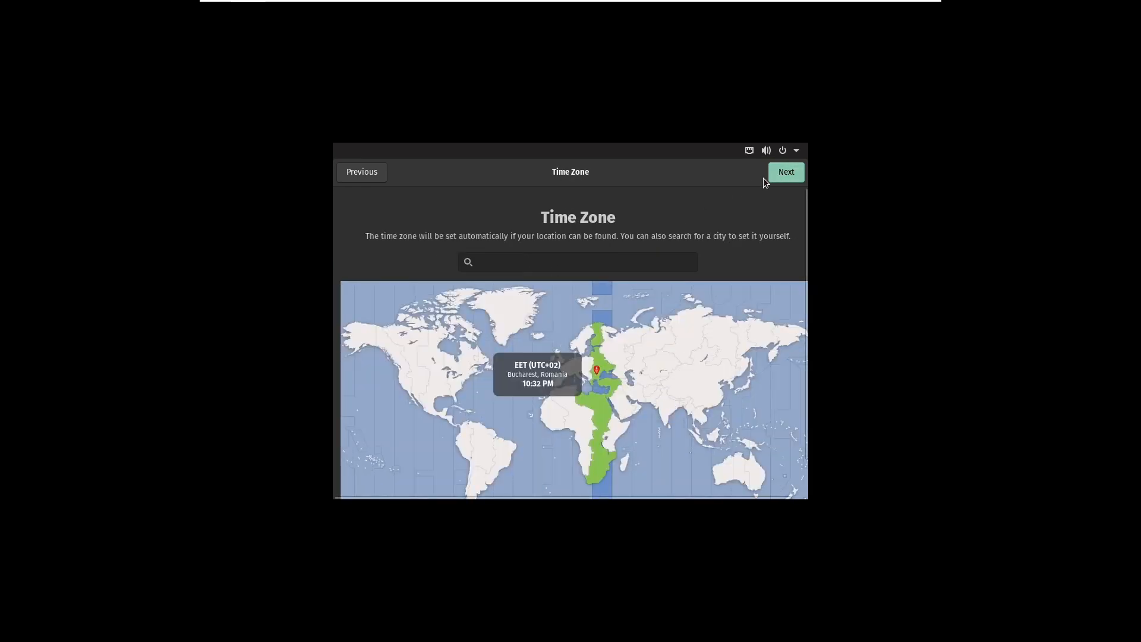
click(785, 171)
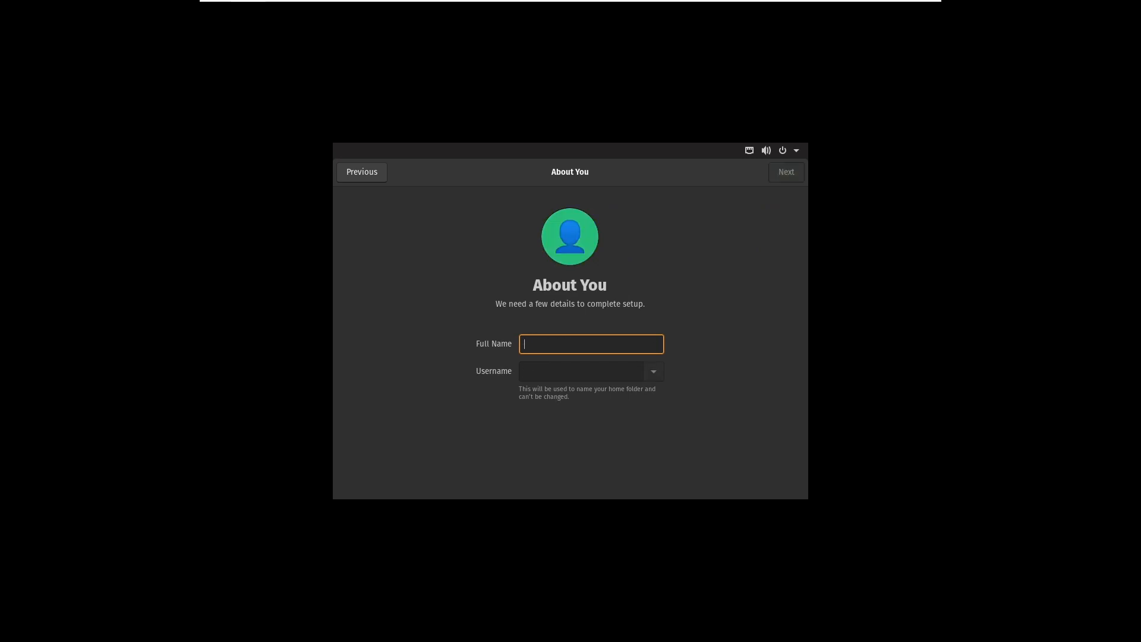
click(785, 171)
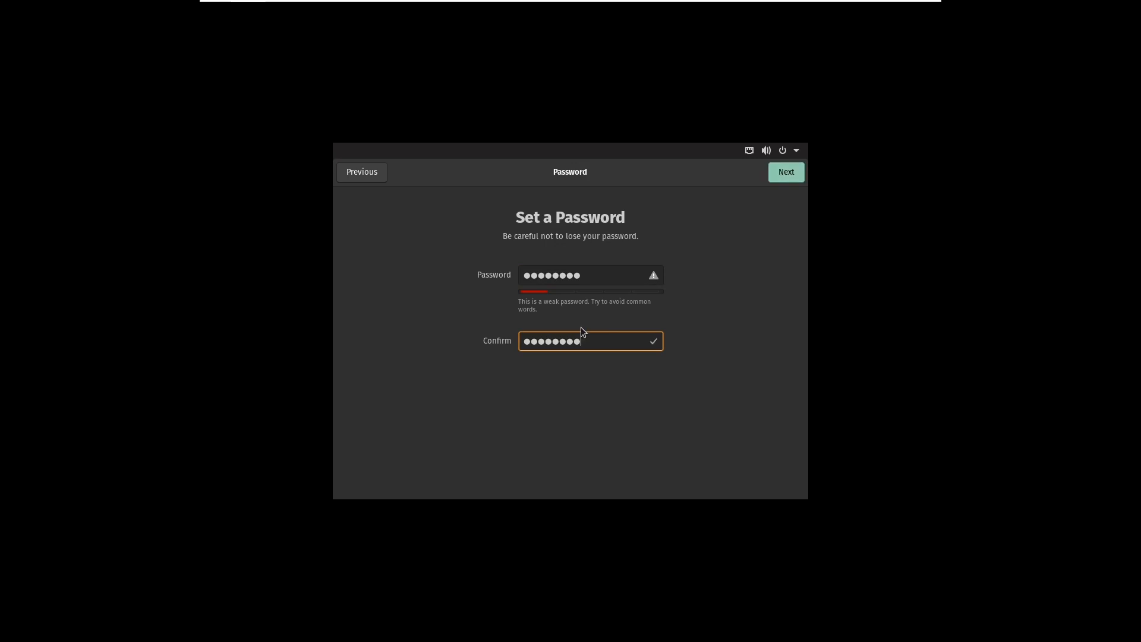
Step: From the desktop context menu, view Display Settings and its resolution options
right_click(563, 248)
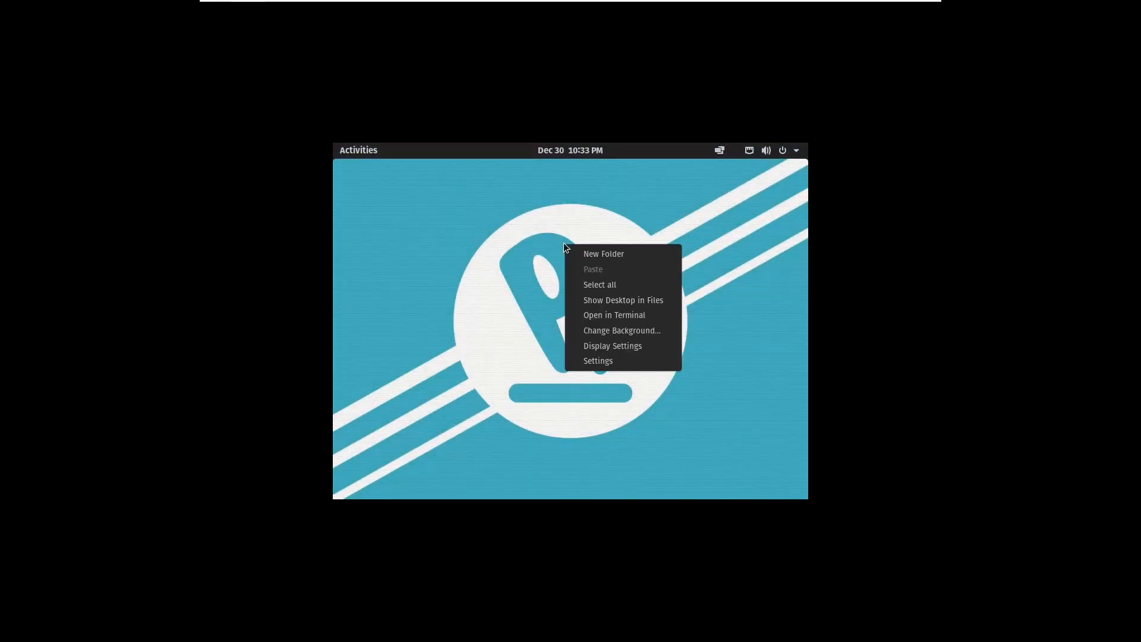
click(613, 344)
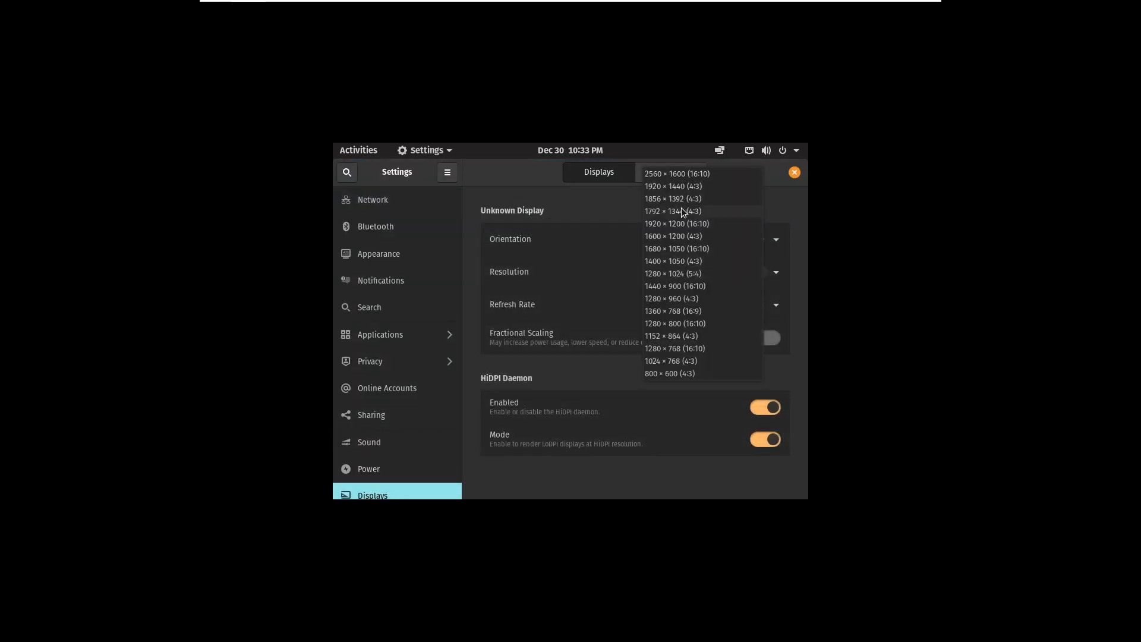
click(675, 248)
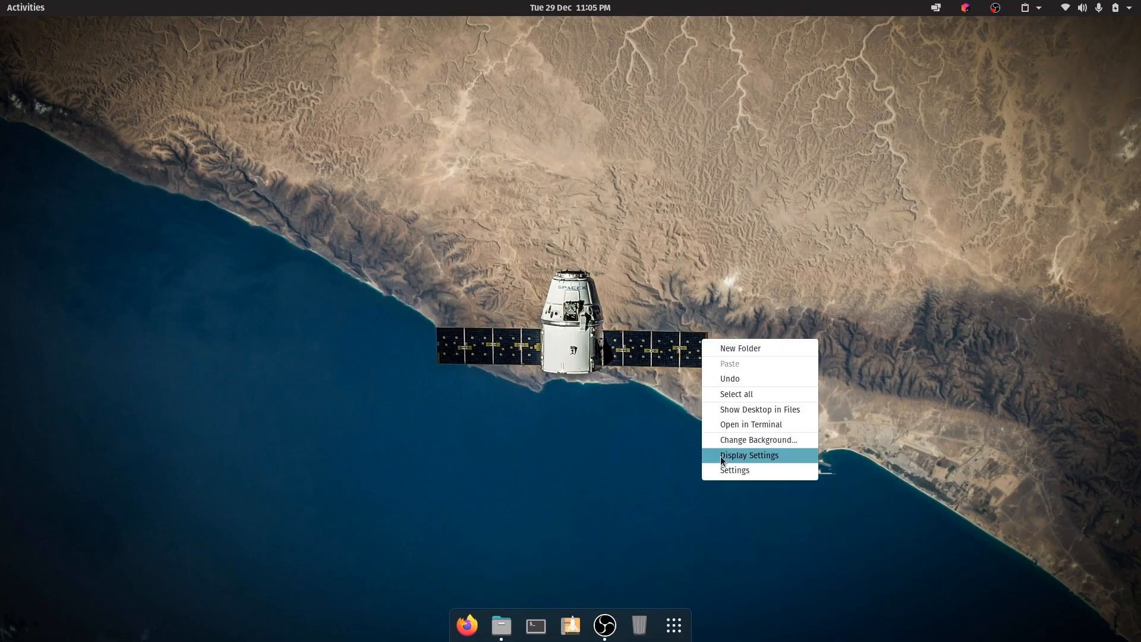
Step: Look over the calendar and notifications panel from the top-bar clock
click(734, 469)
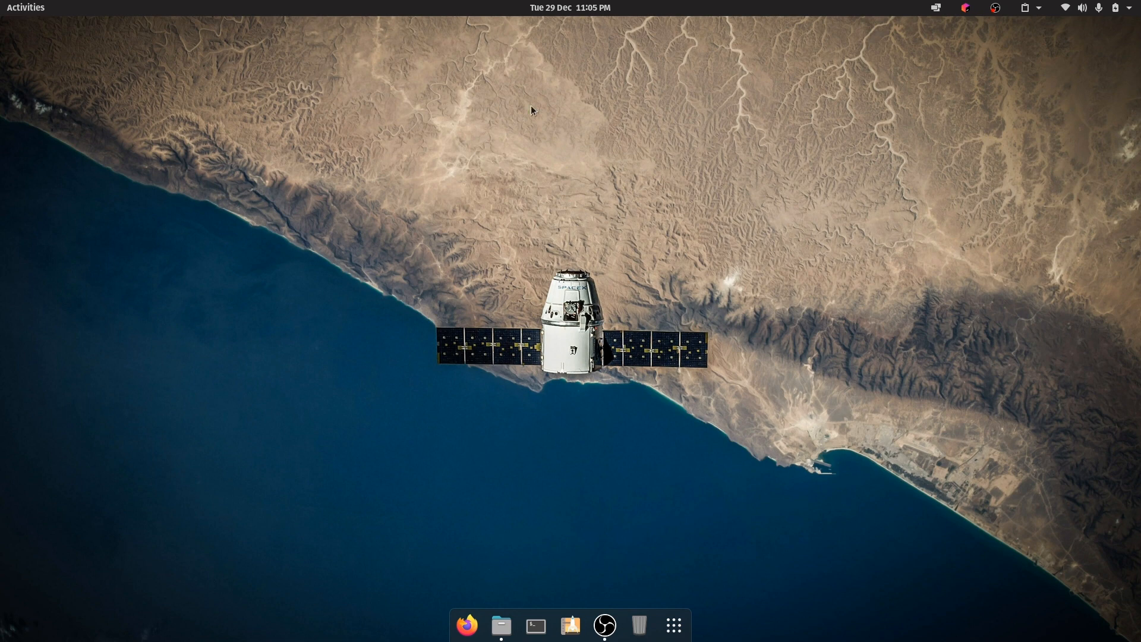
mouse_move(549, 14)
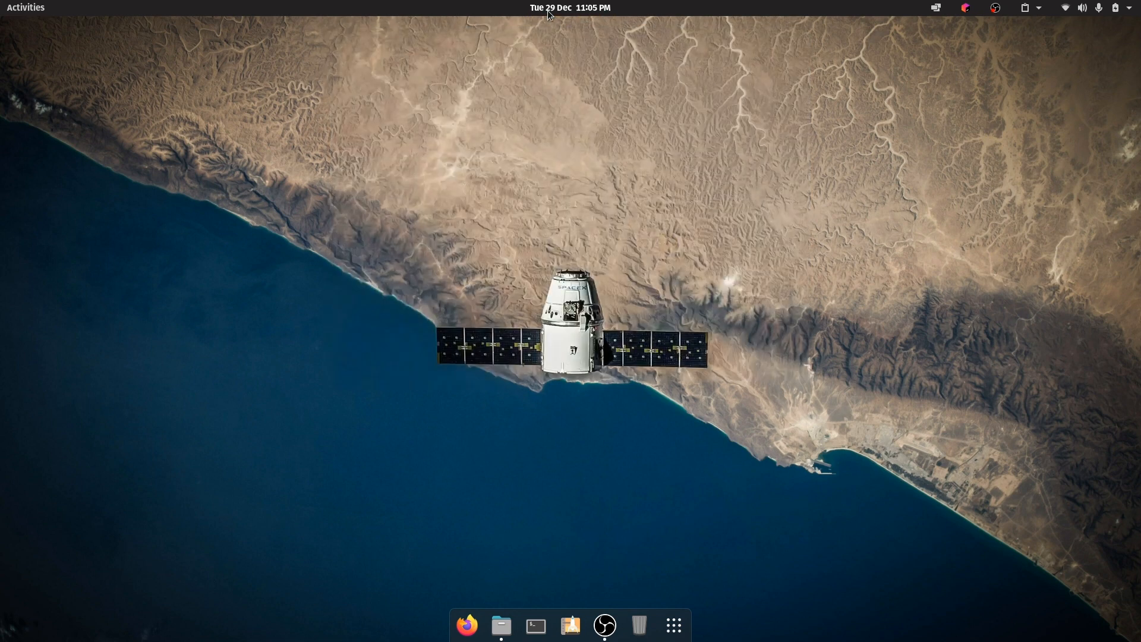
click(569, 7)
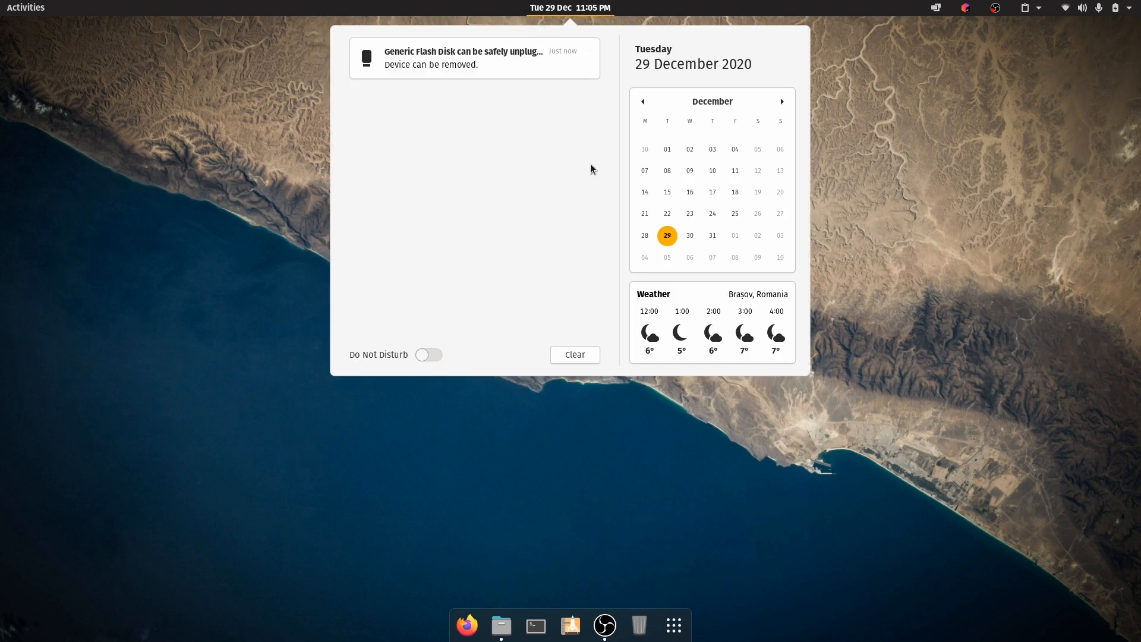
click(574, 354)
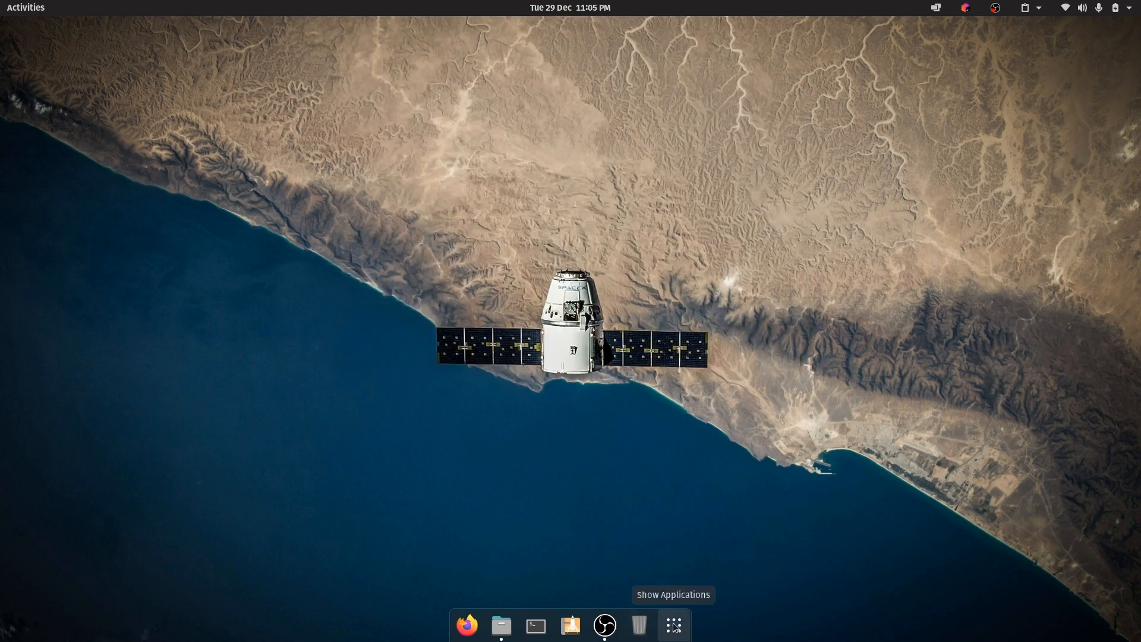
Step: View the full app grid, then launch Settings from the top-right system menu
click(671, 624)
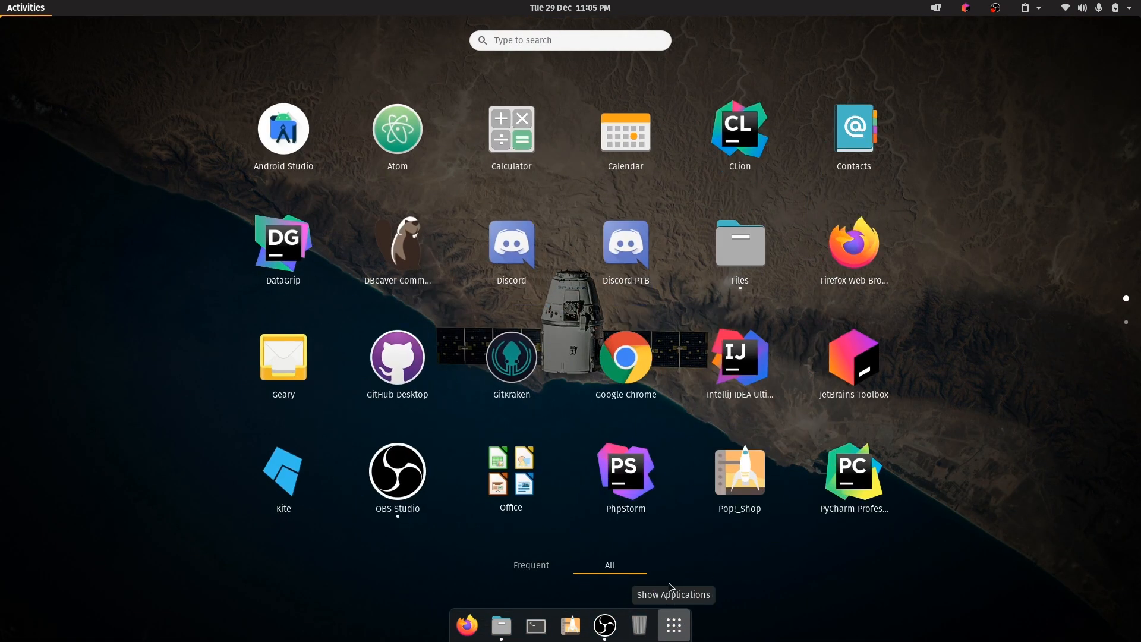
mouse_move(597, 375)
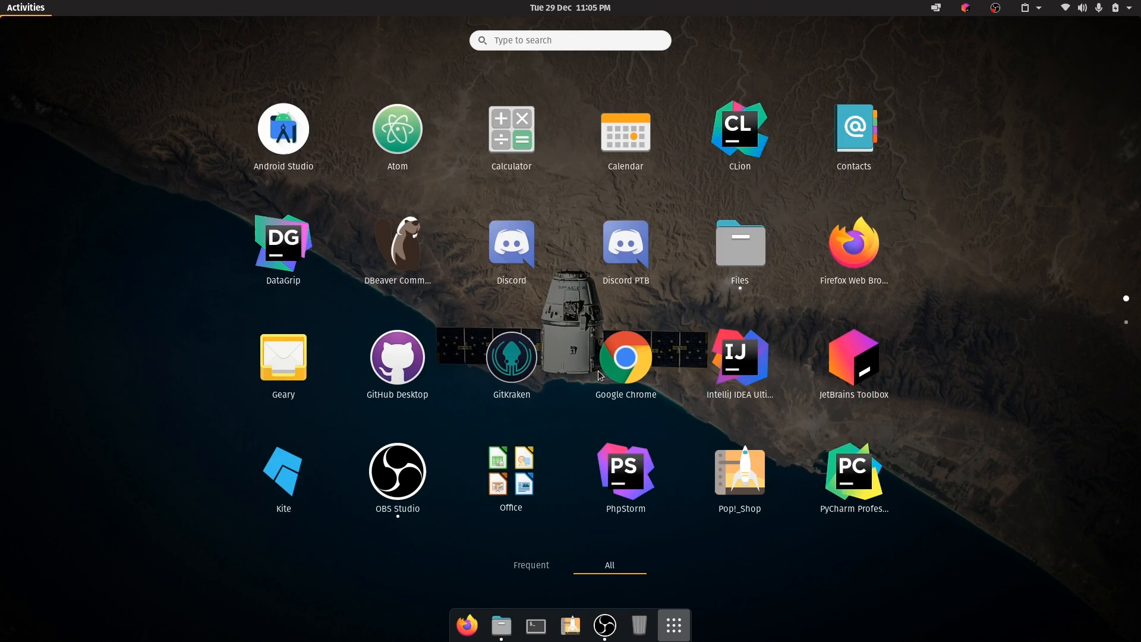
click(673, 624)
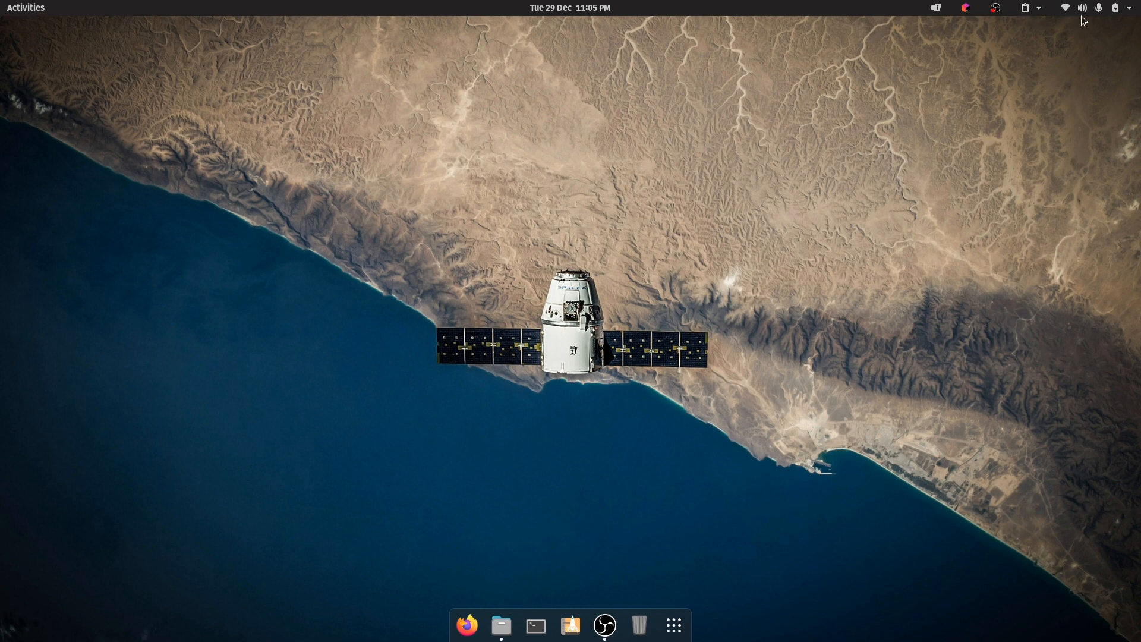
click(1126, 8)
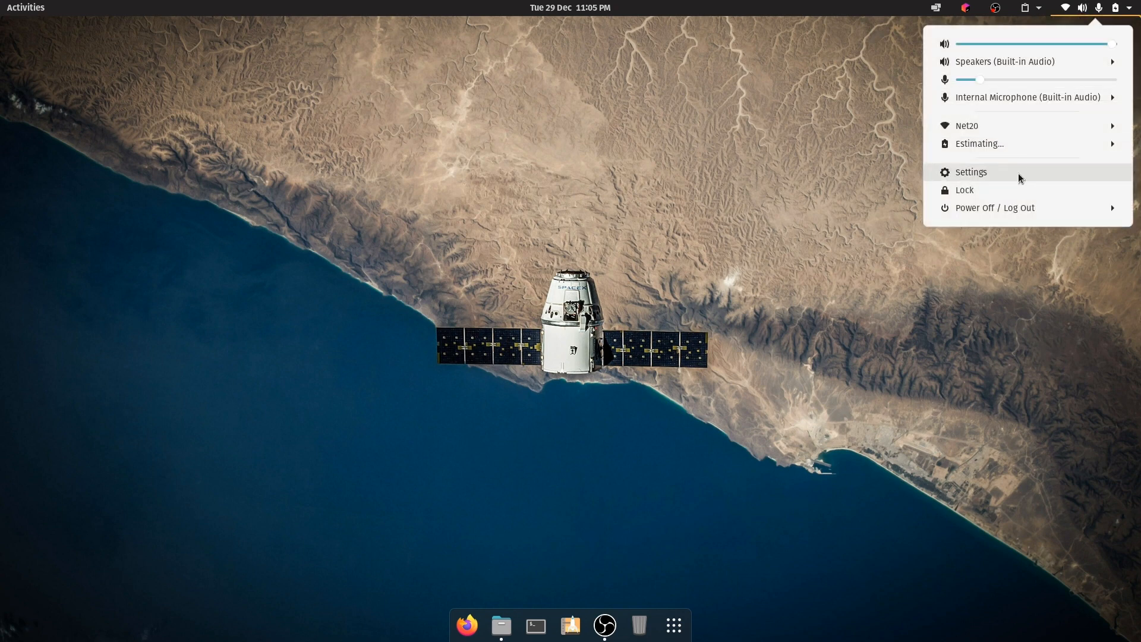
click(971, 171)
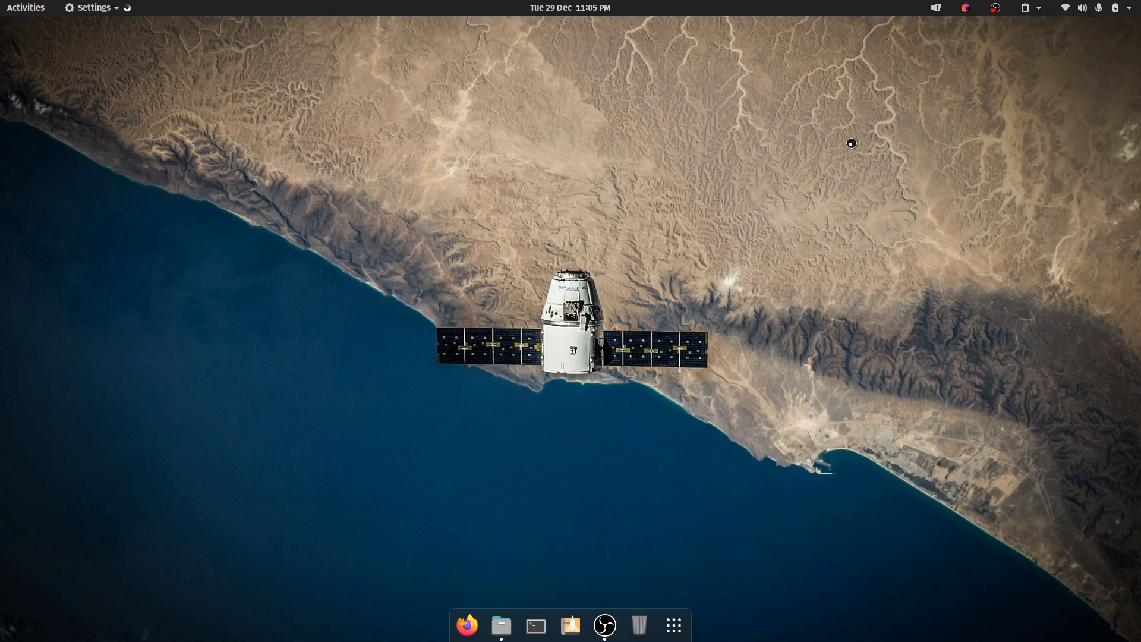
Step: View the light and dark appearance styles, then the Power page with battery options
click(621, 626)
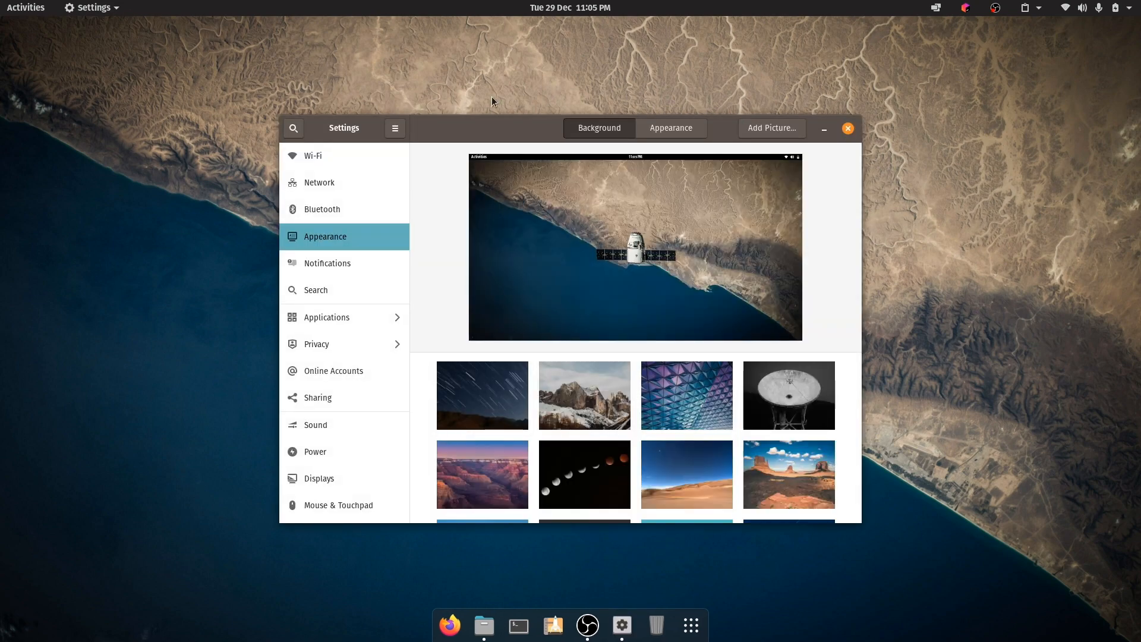
click(670, 127)
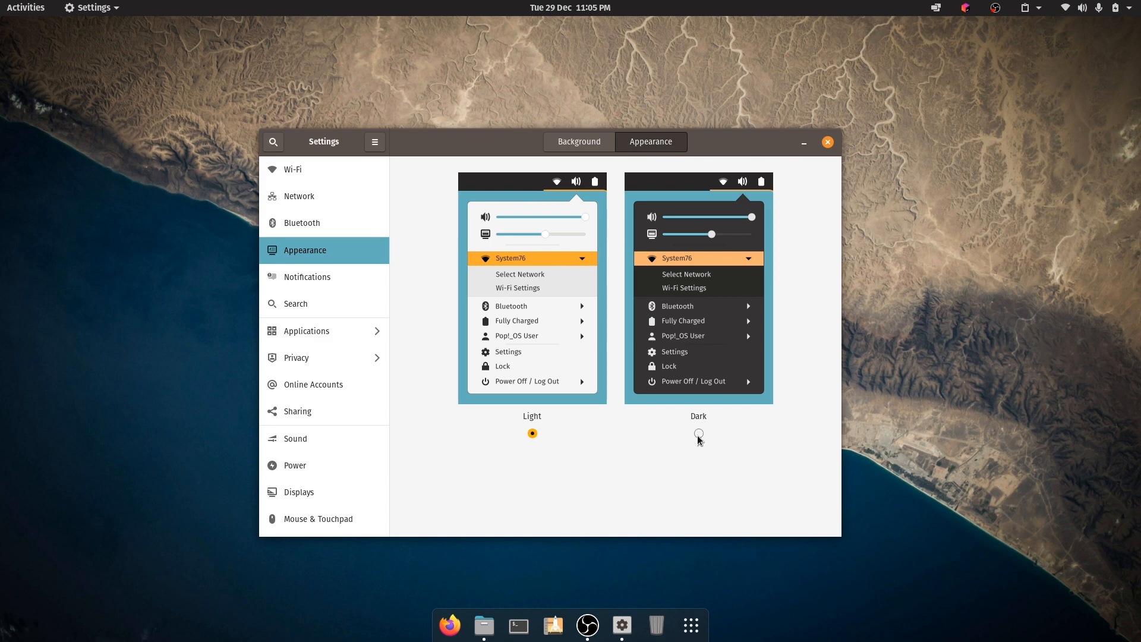
click(579, 141)
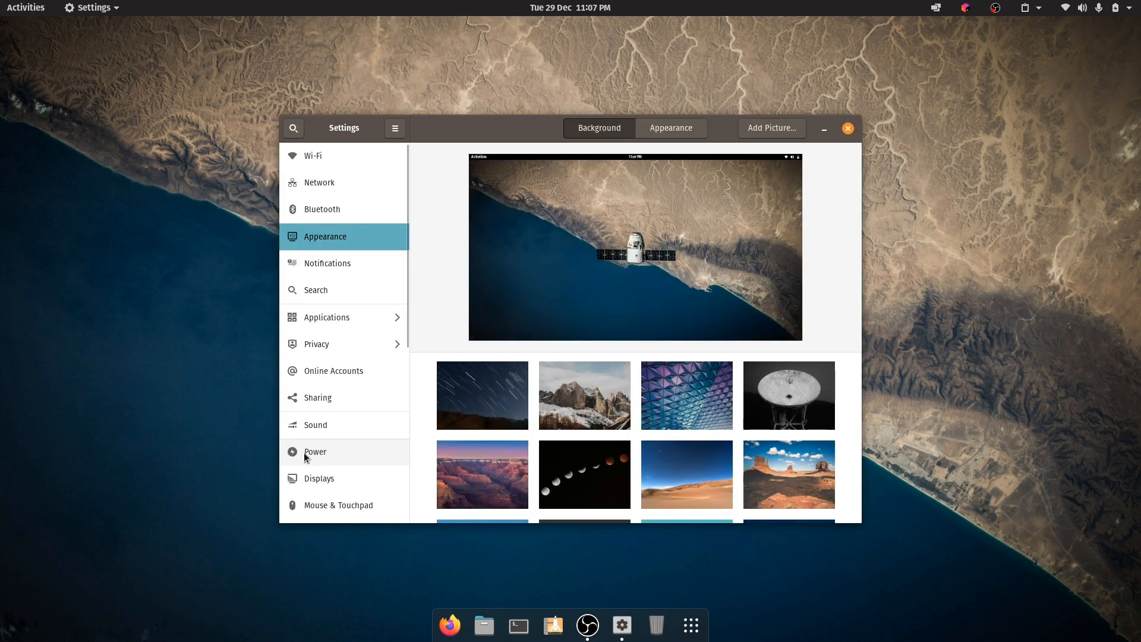
click(315, 451)
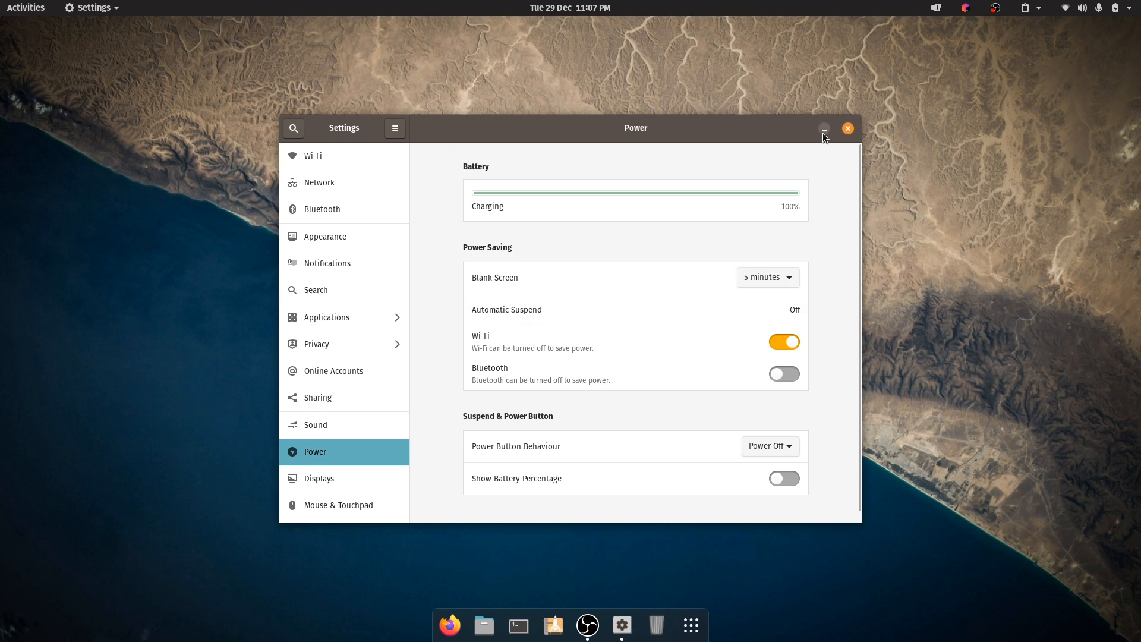
click(824, 128)
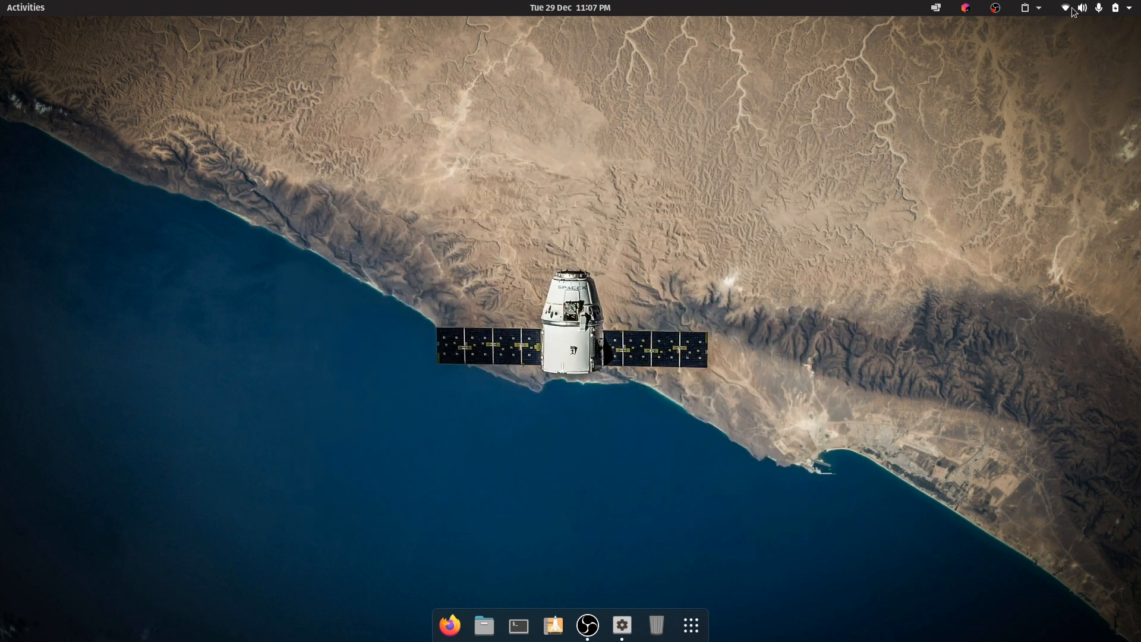
click(1082, 8)
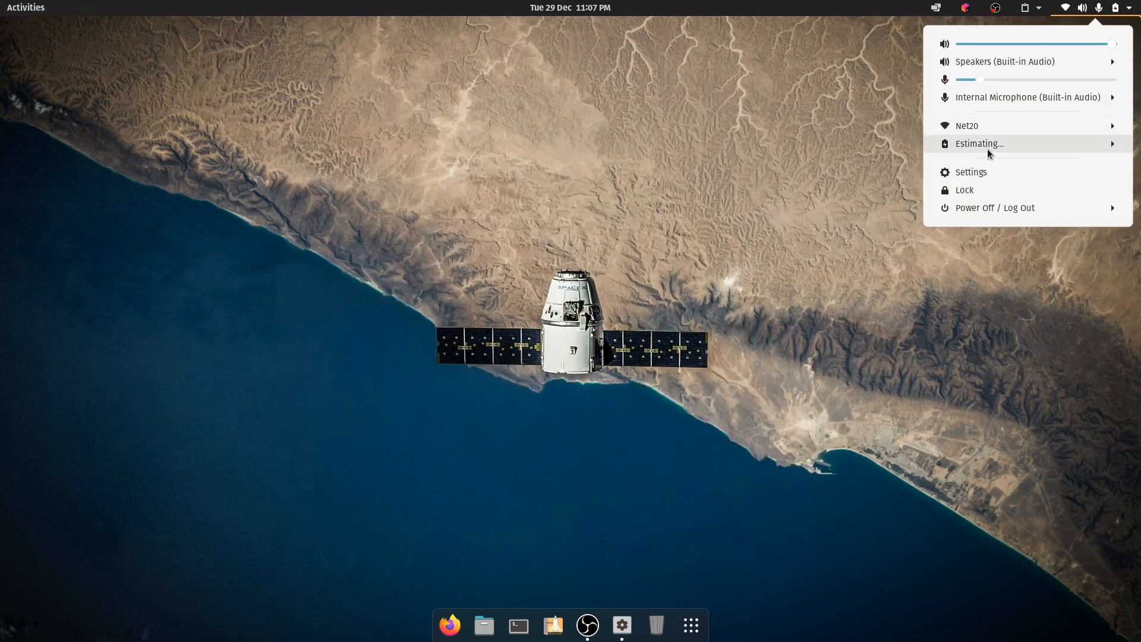
mouse_move(1005, 144)
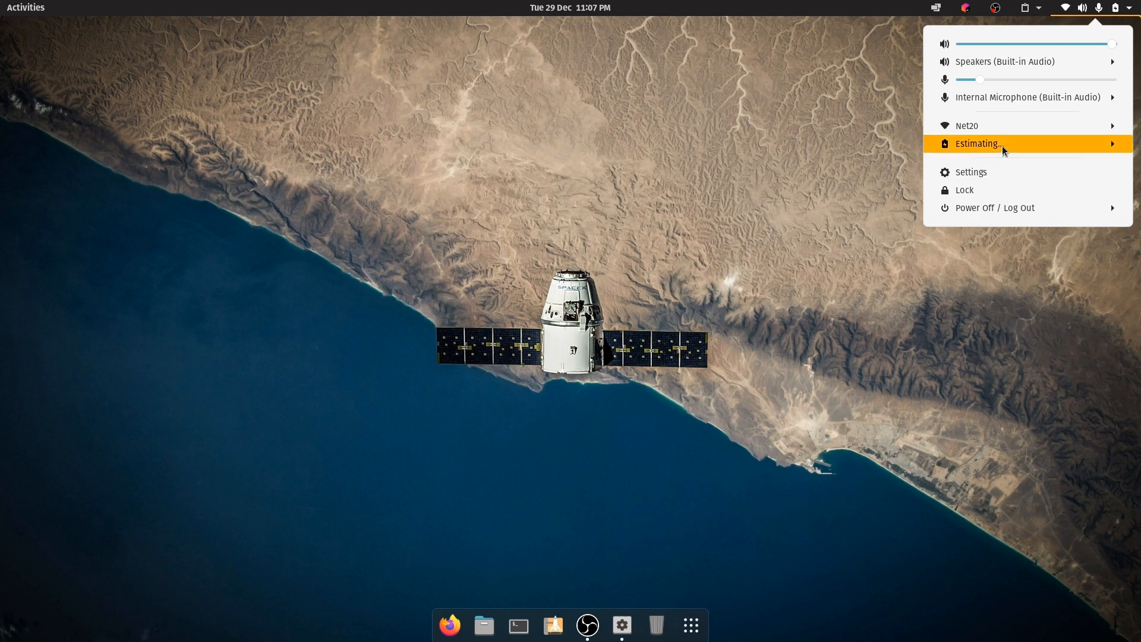
click(979, 144)
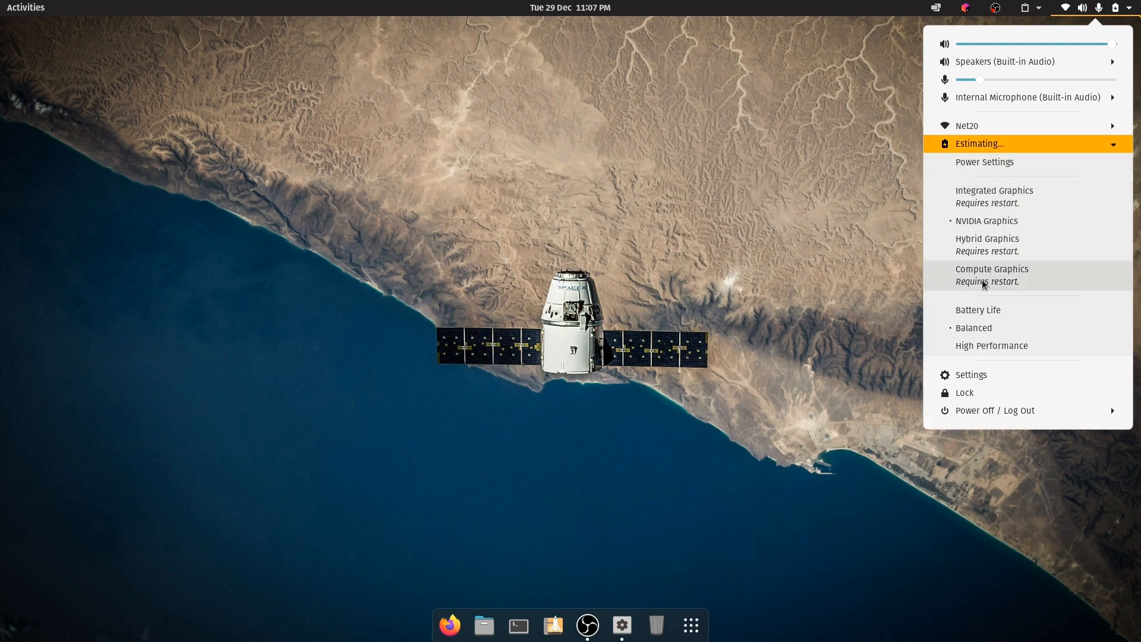
mouse_move(994, 196)
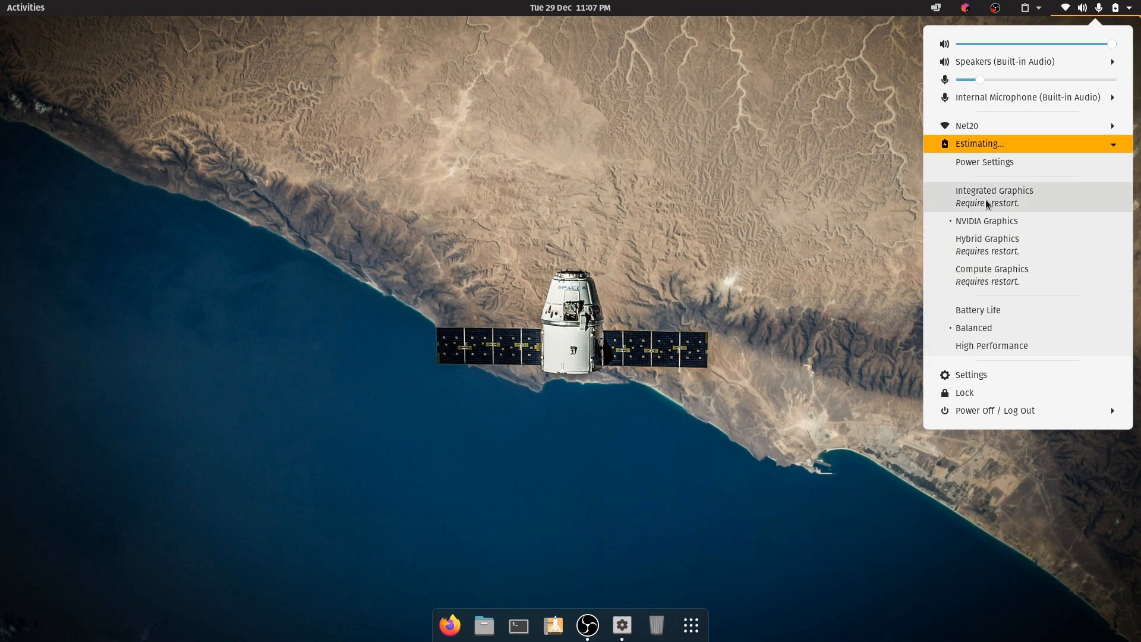
mouse_move(987, 245)
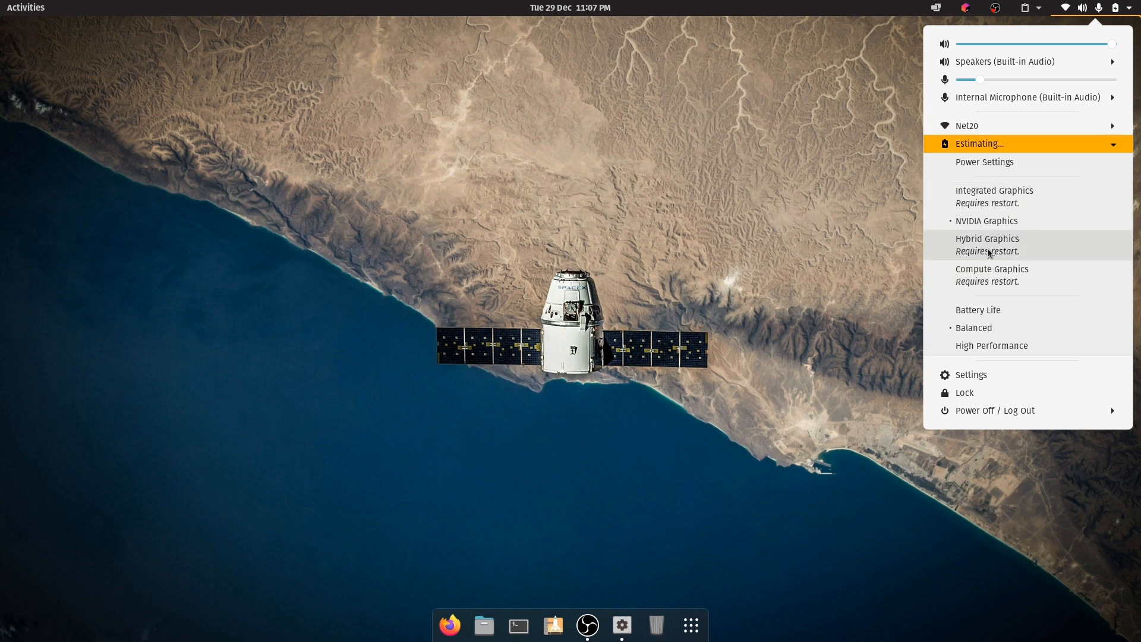
mouse_move(988, 275)
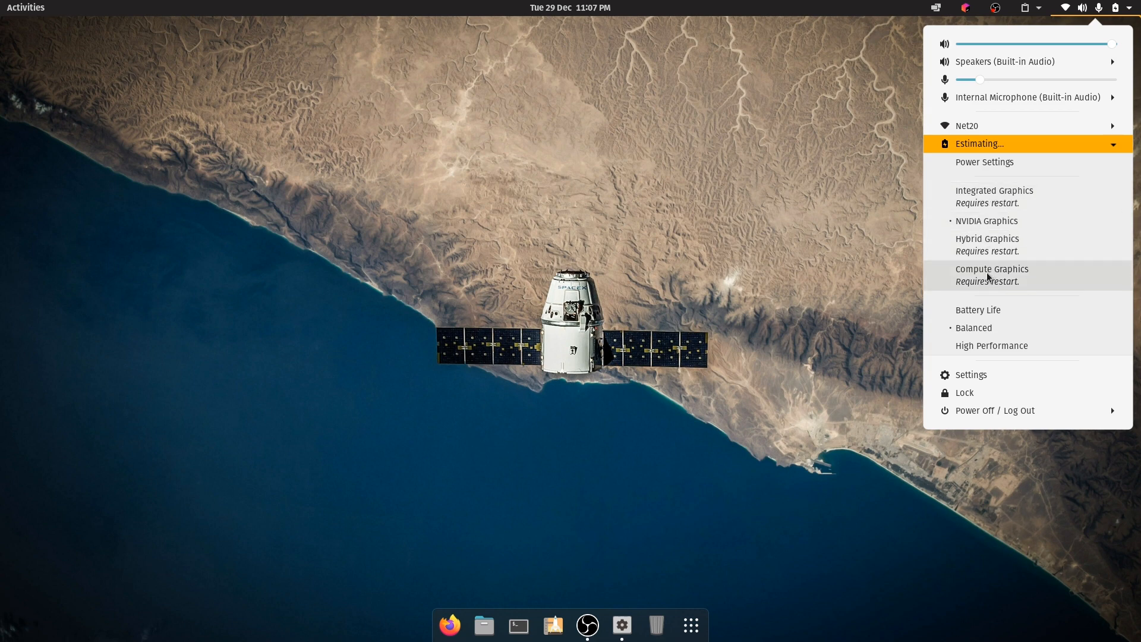
mouse_move(987, 309)
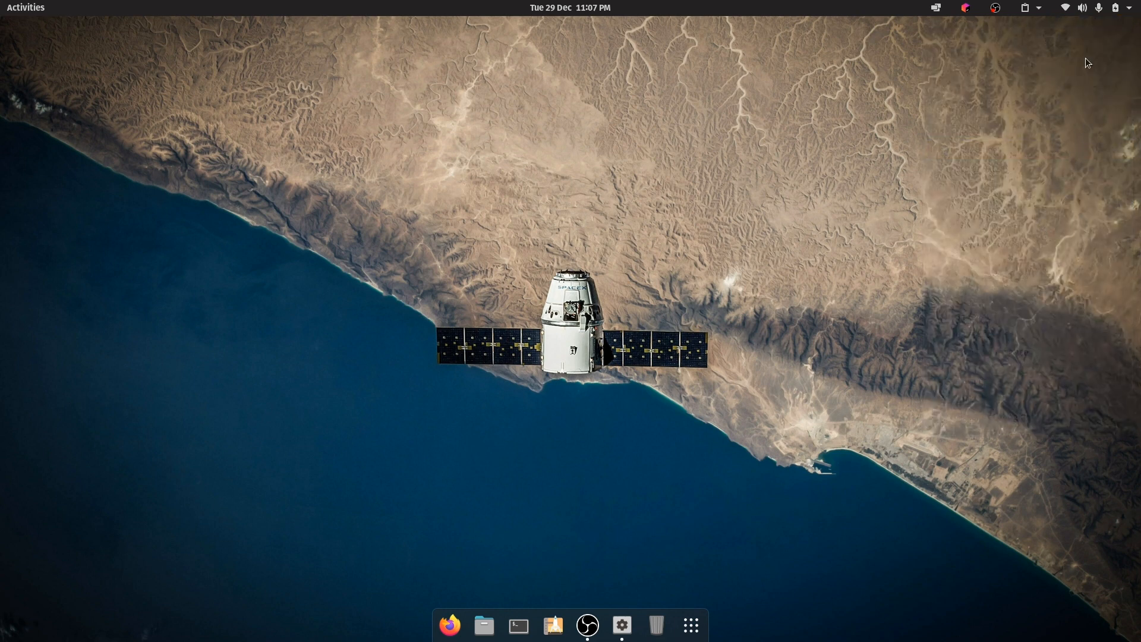
click(1116, 7)
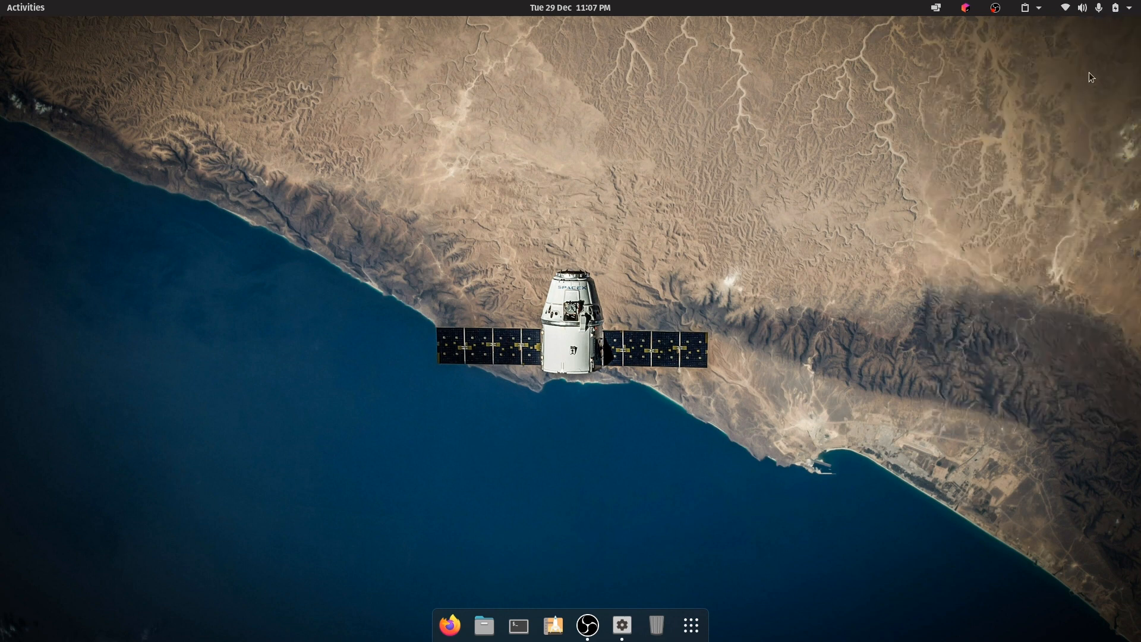
click(1115, 7)
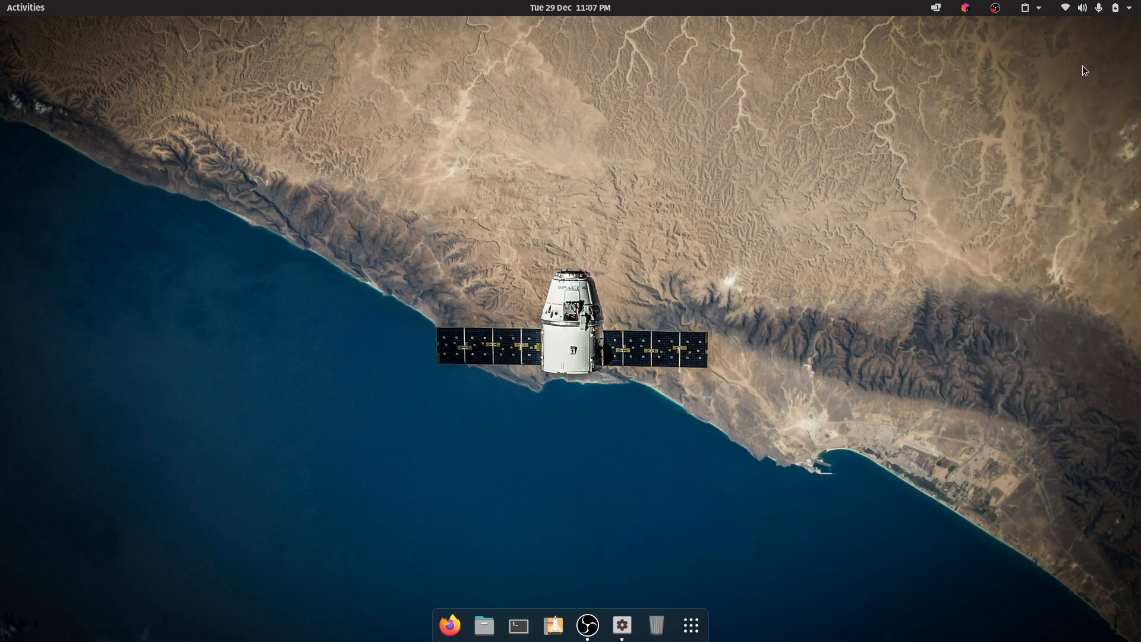
Step: Choose Hybrid Graphics from the system menu's battery section, prompting a restart
click(1121, 8)
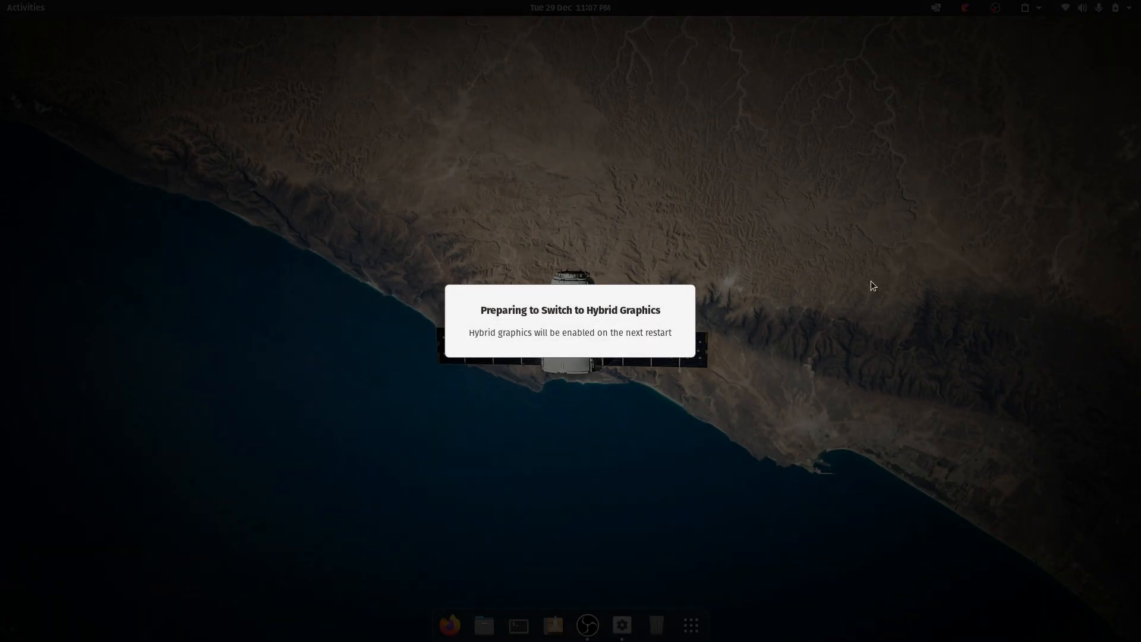
mouse_move(601, 329)
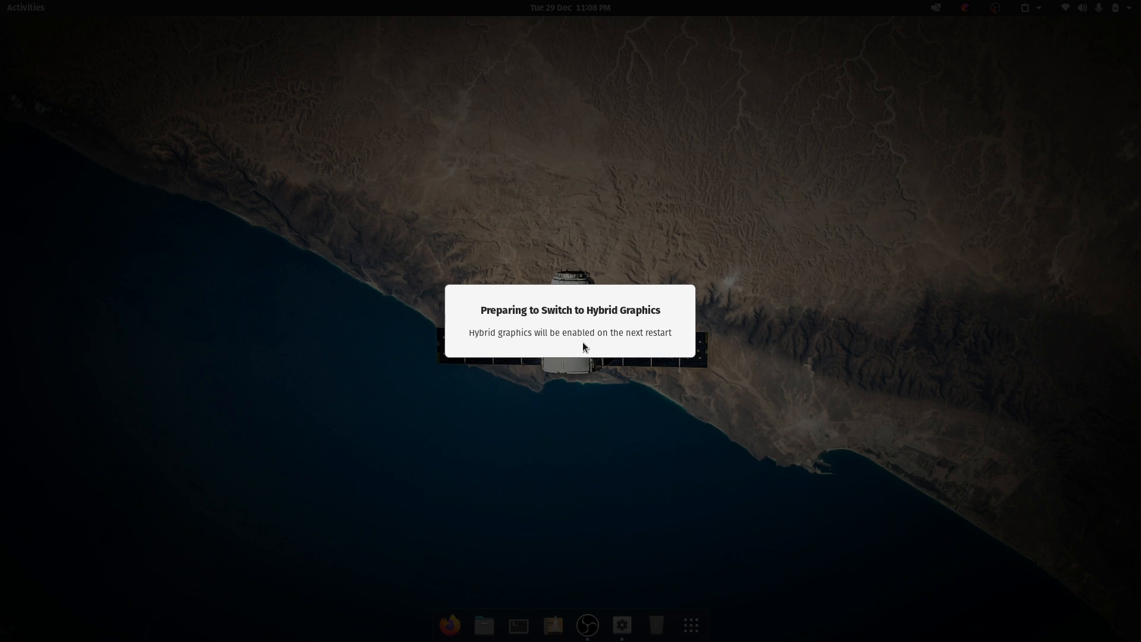
mouse_move(721, 343)
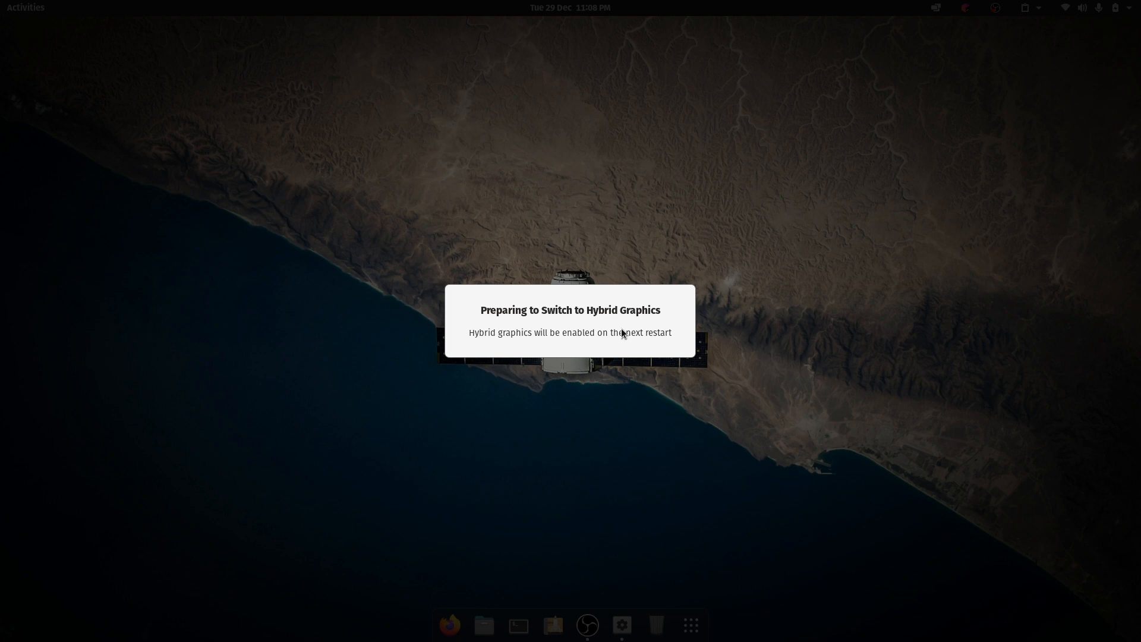
mouse_move(967, 42)
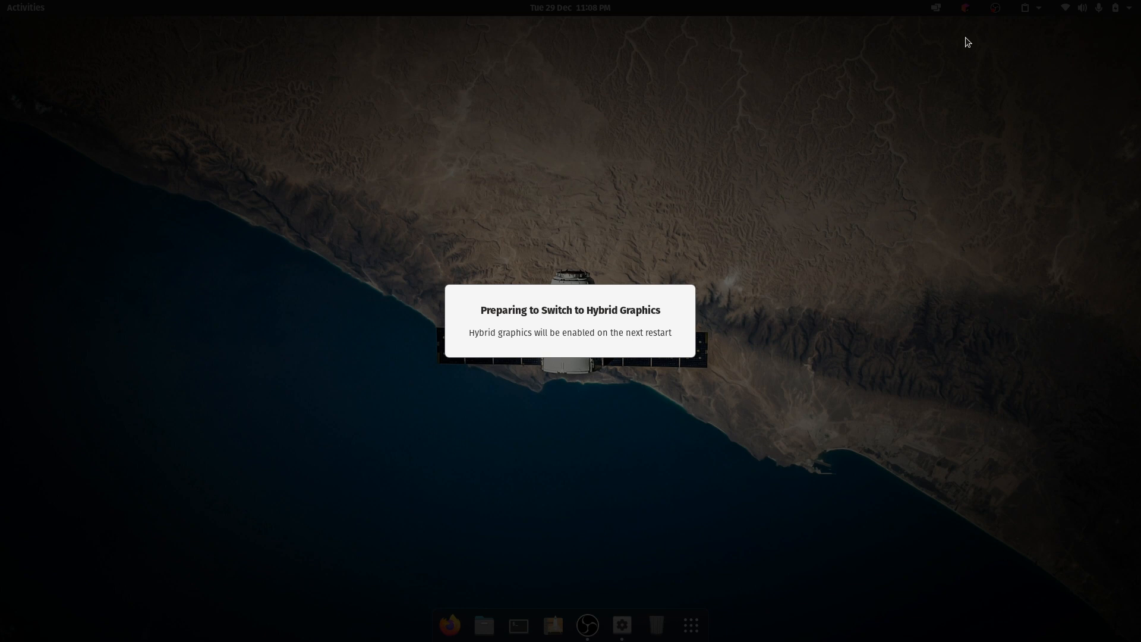
mouse_move(834, 213)
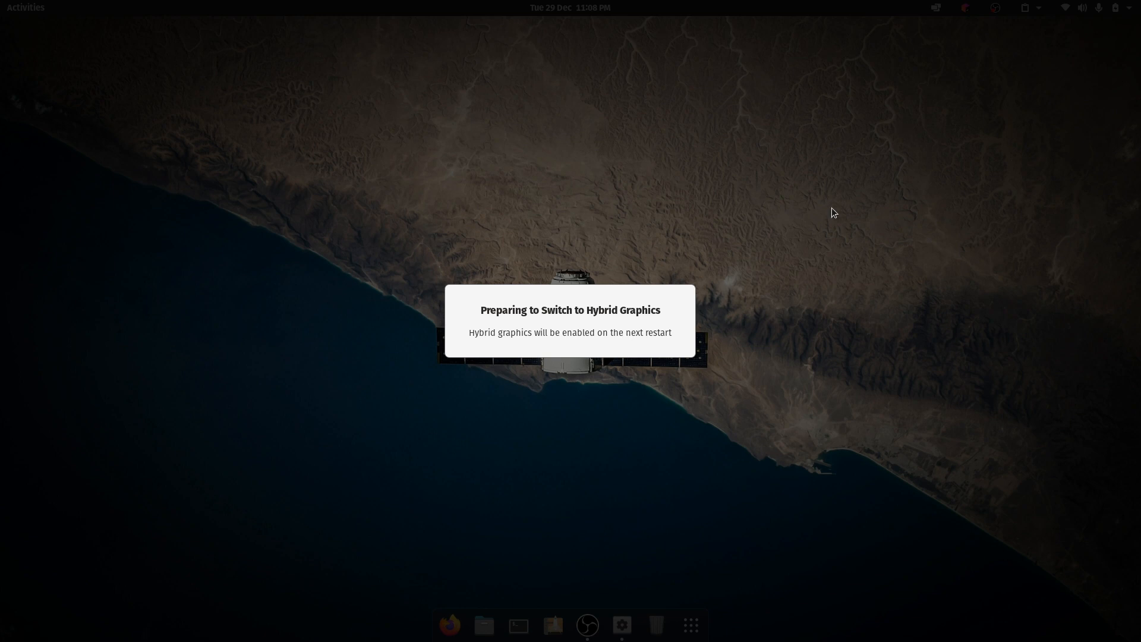
mouse_move(778, 284)
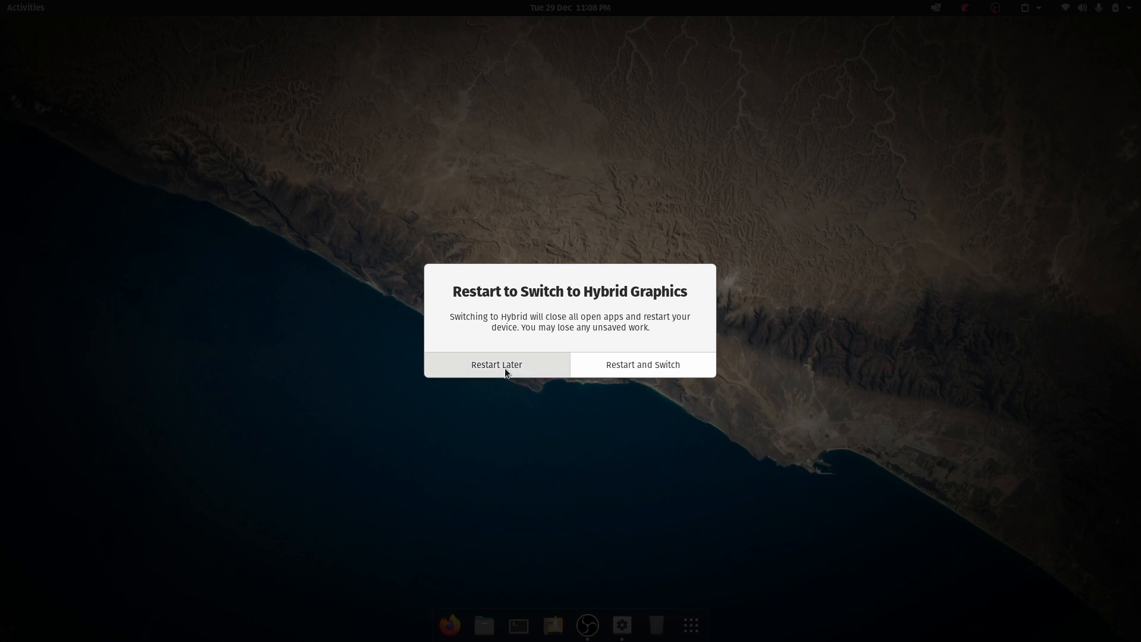
Step: Declare 'operator+ (const rollingHash& other) const' for rollingHash on line 14
click(495, 364)
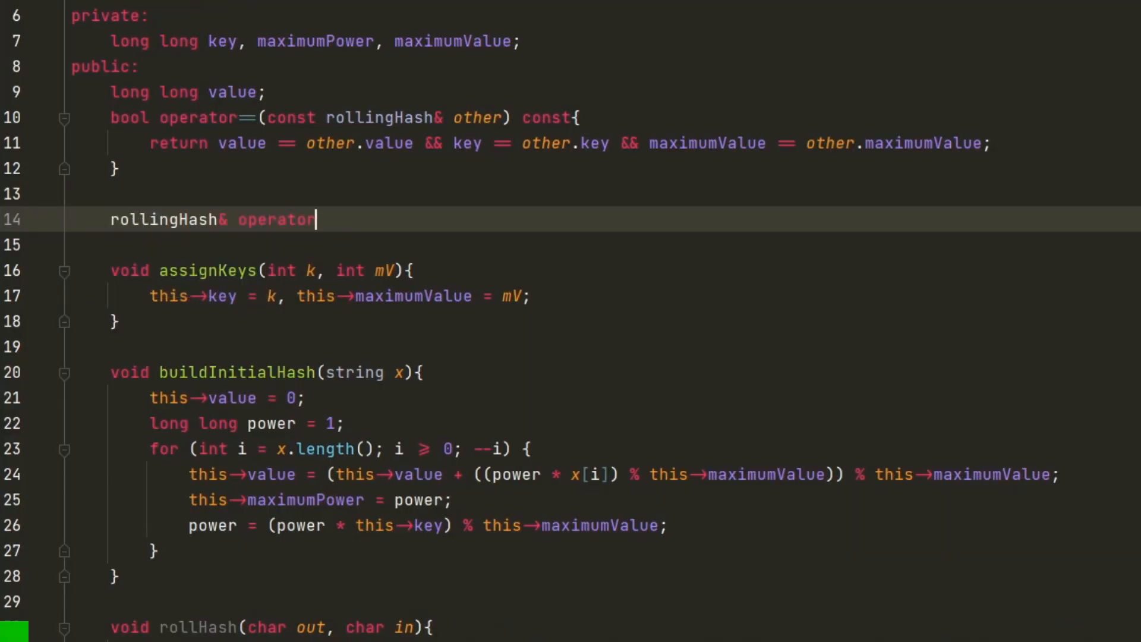
text(+ ()
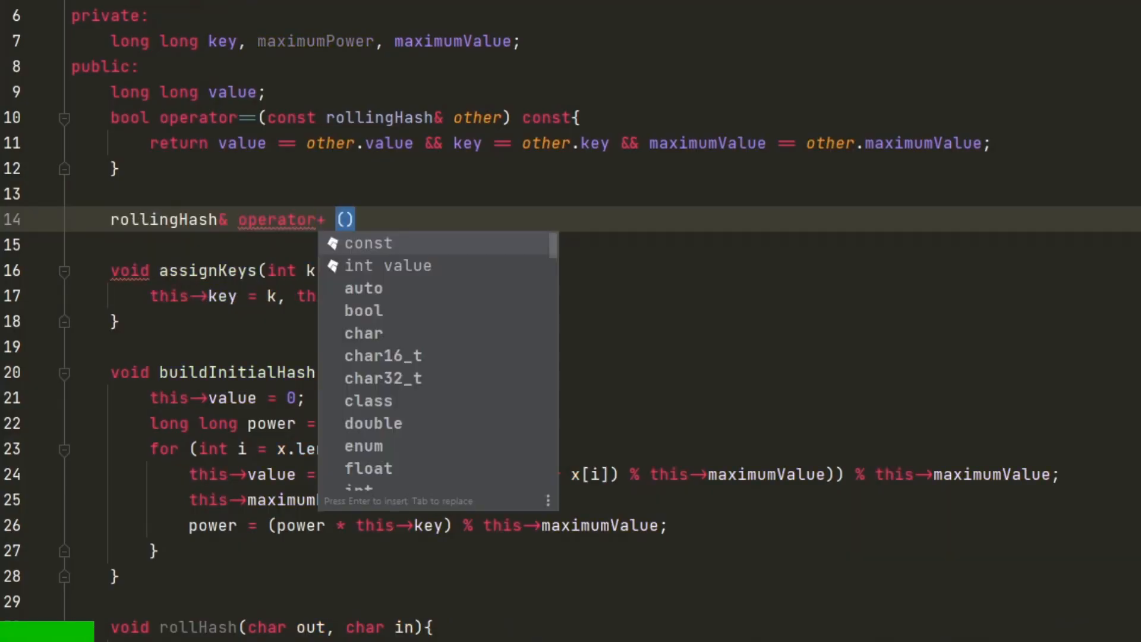
text((const rollingHash& other) cost)
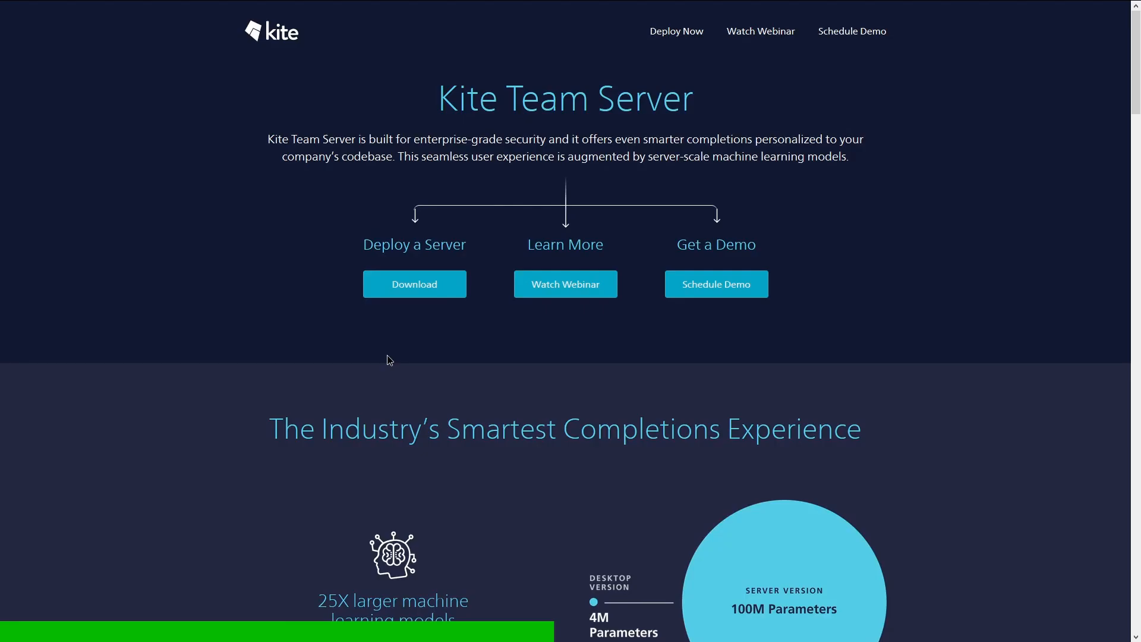
Step: Bring up Kite's Download popup listing supported languages and editors
scroll(down, 3)
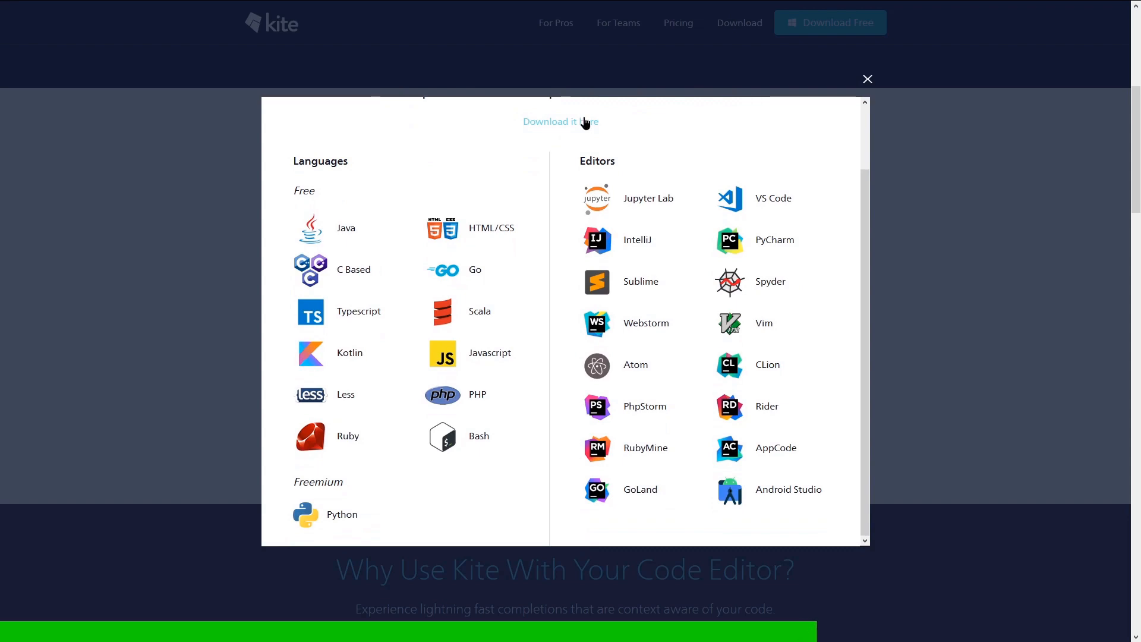
click(866, 79)
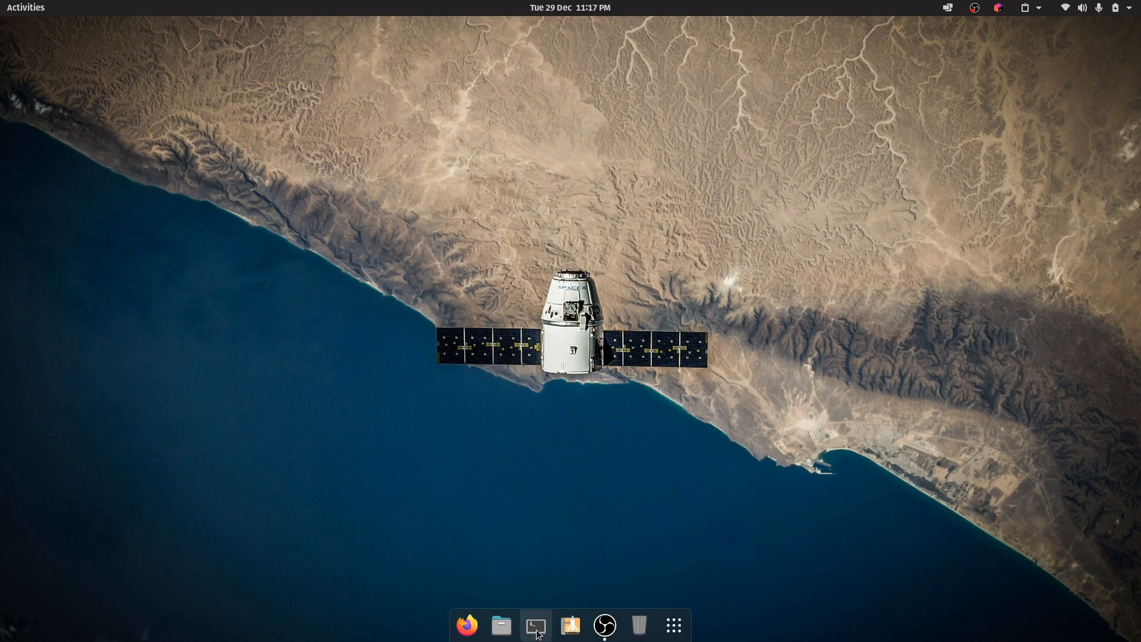
Step: Run 'sudo apt list *python*' in a terminal to list python packages
click(535, 626)
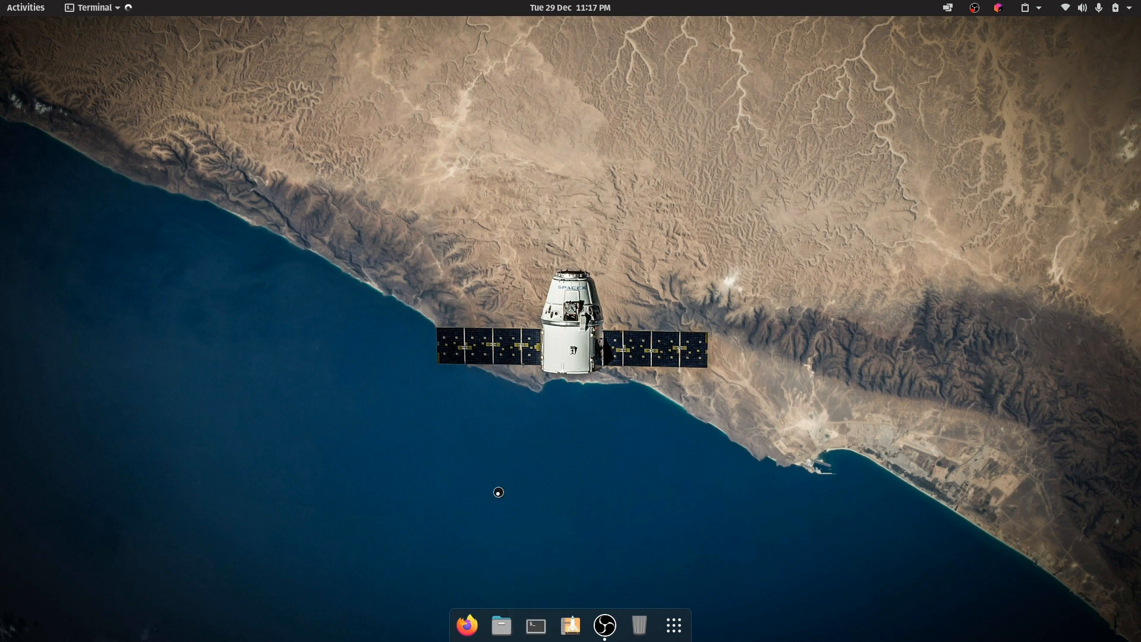
text(sudo)
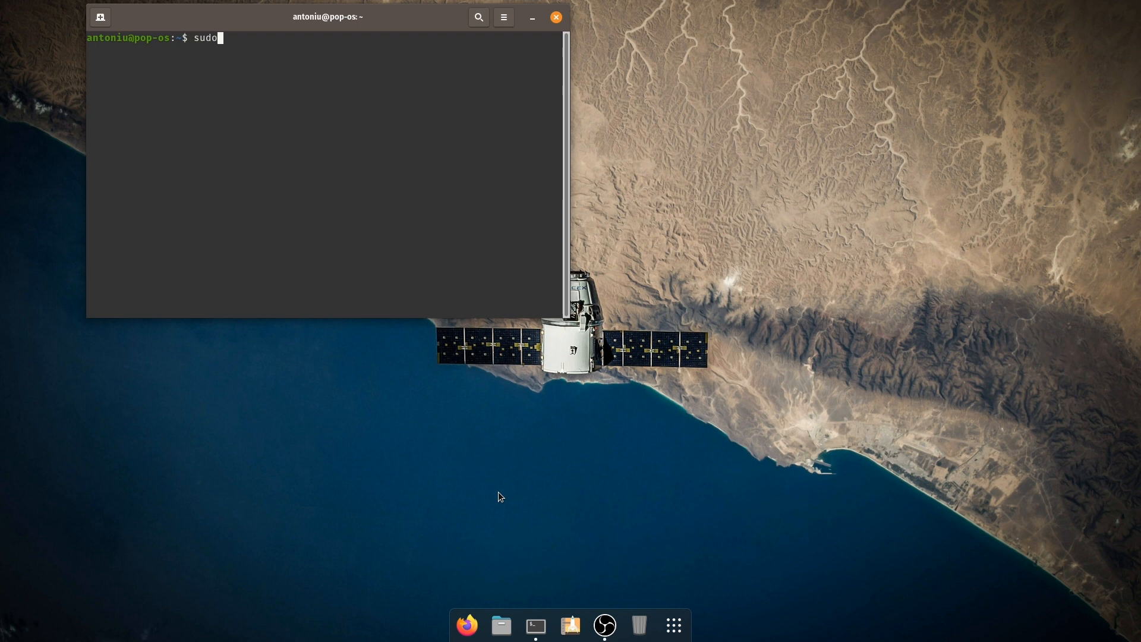
text(apt list *)
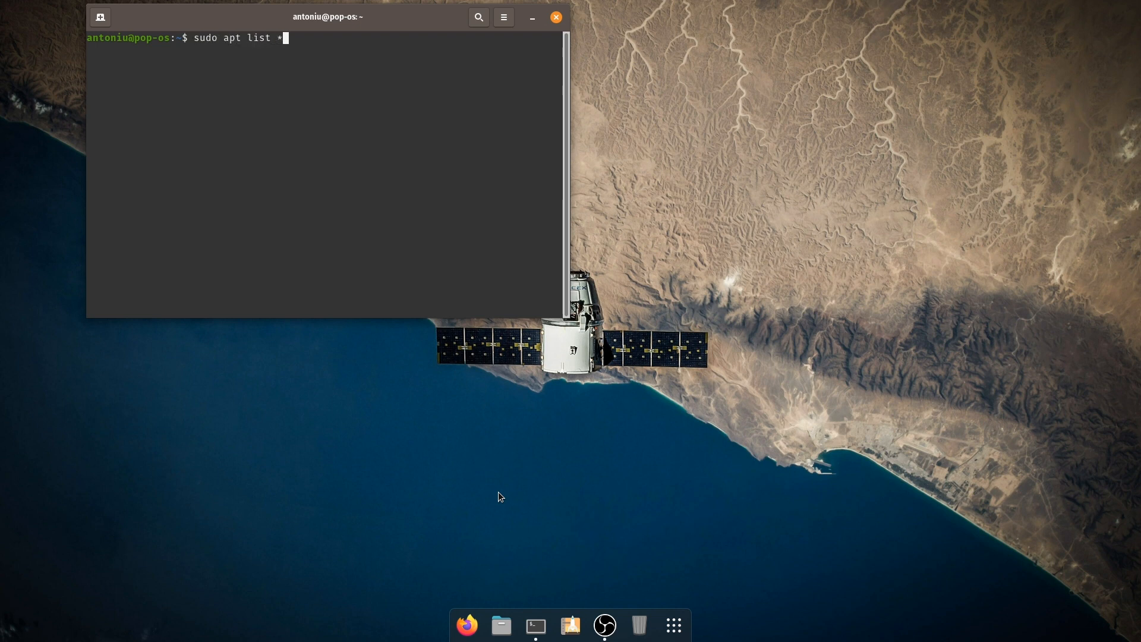
text(python*)
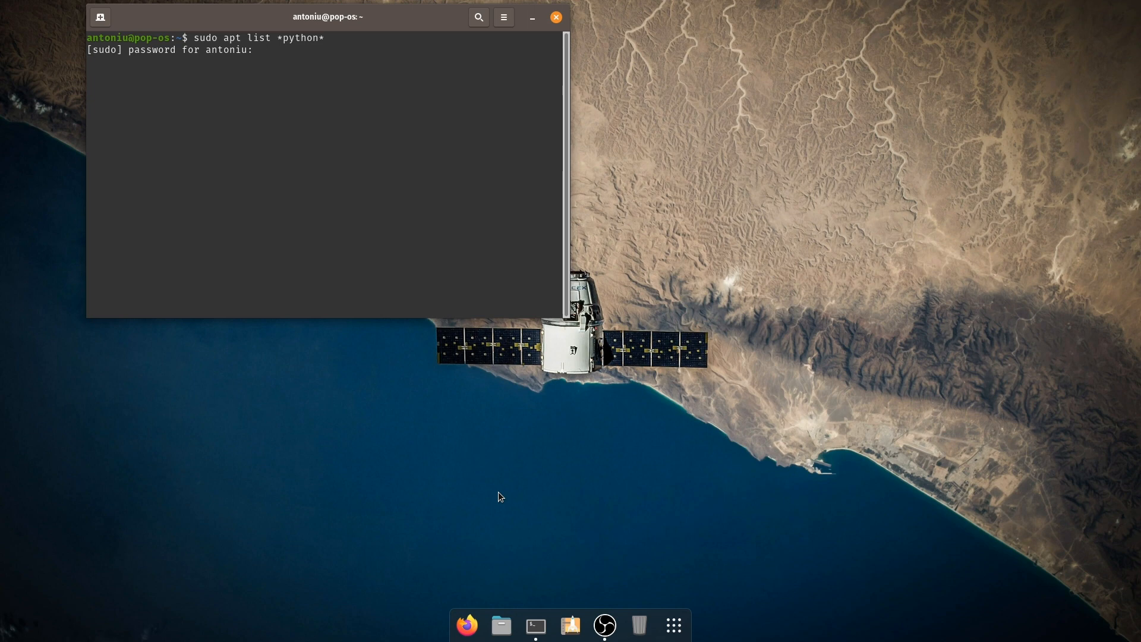
key(Return)
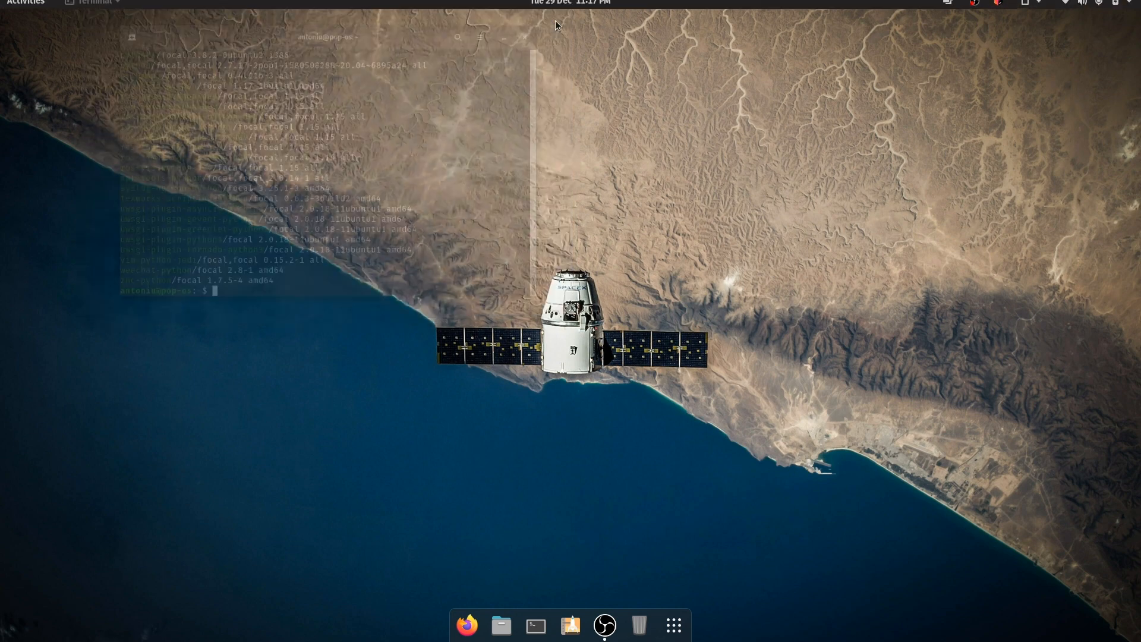
Step: Launch the Eddy .deb installer from the Utilities app folder, then Pop!_Shop
click(671, 624)
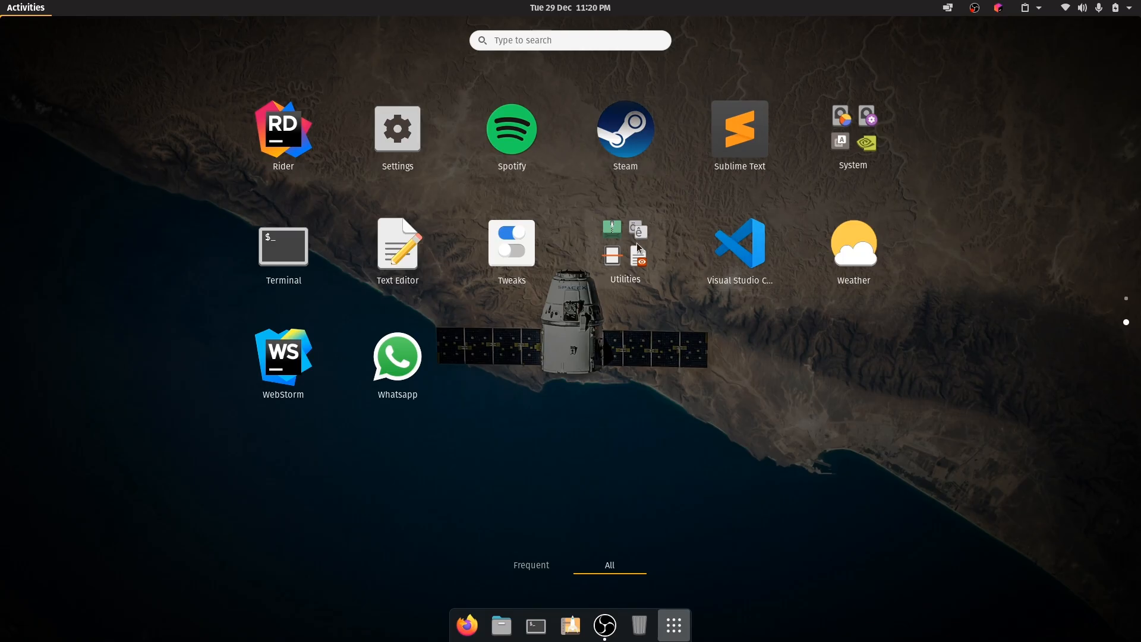
click(624, 242)
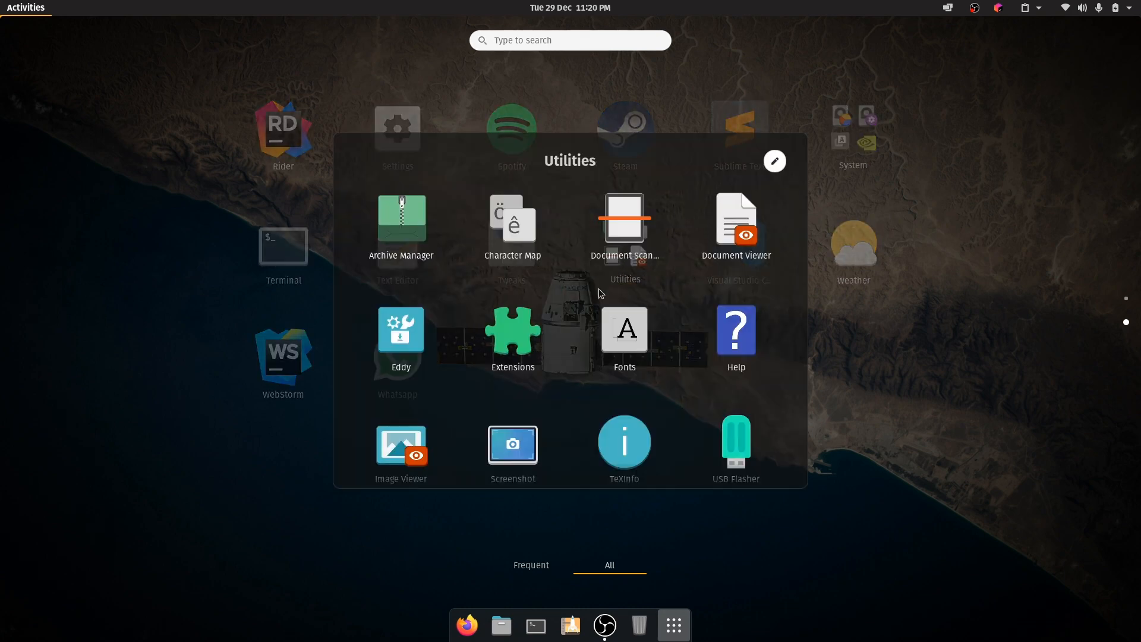
mouse_move(573, 344)
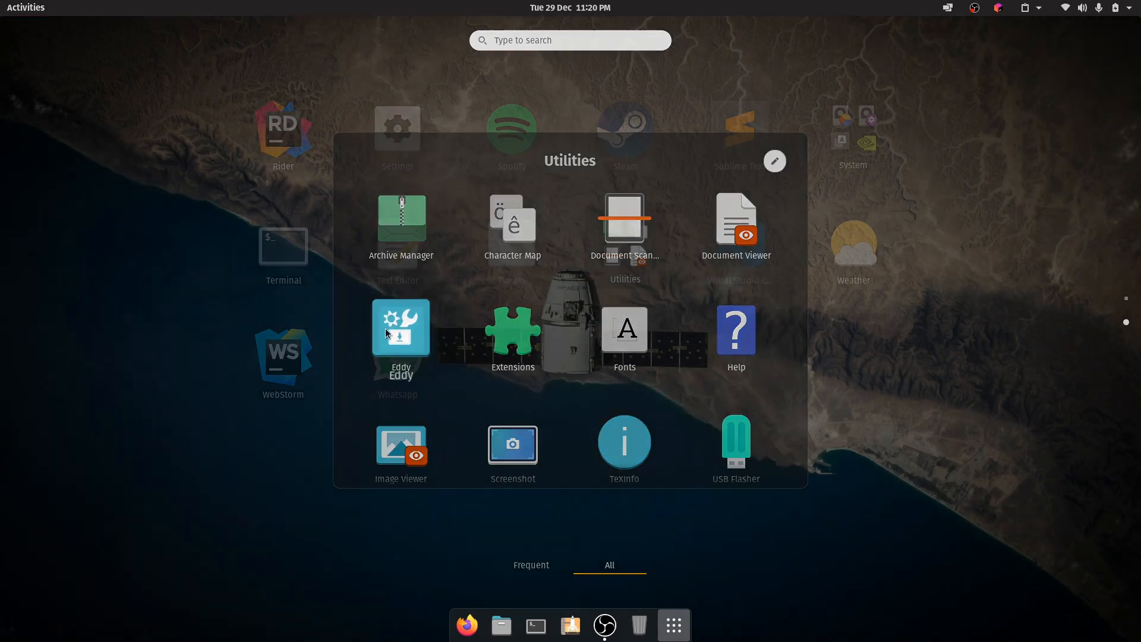
click(400, 326)
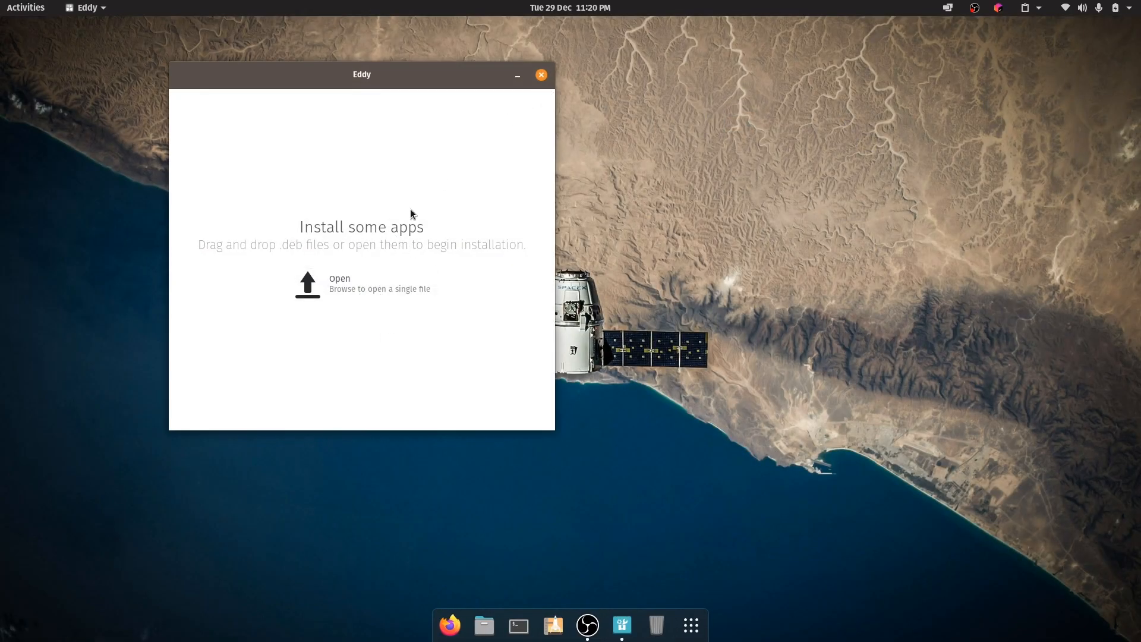
click(540, 75)
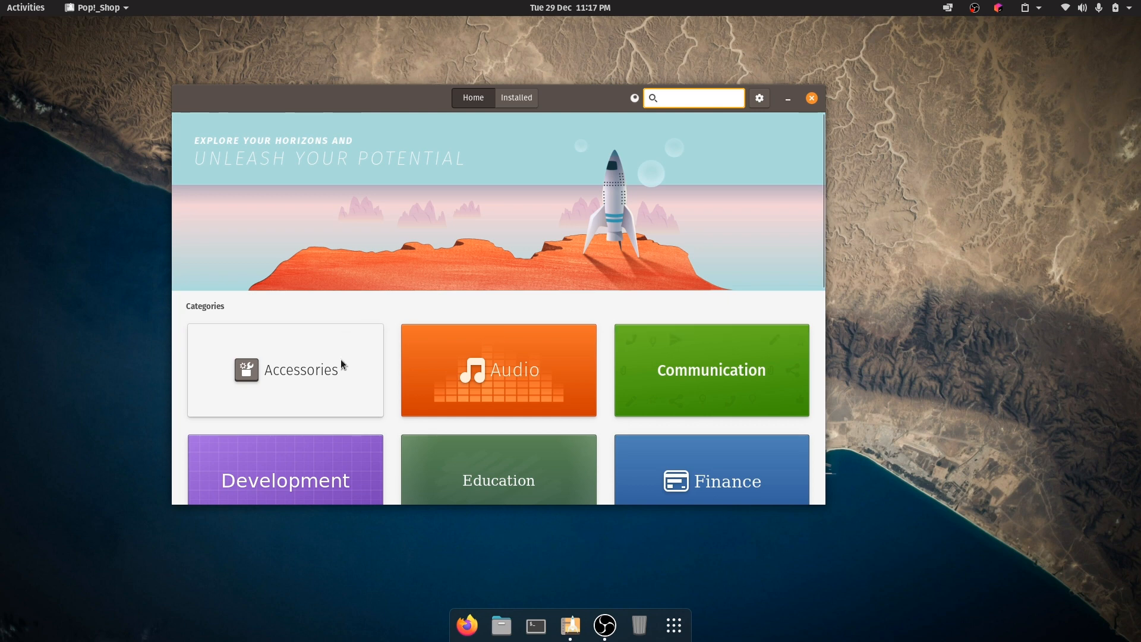
mouse_move(283, 382)
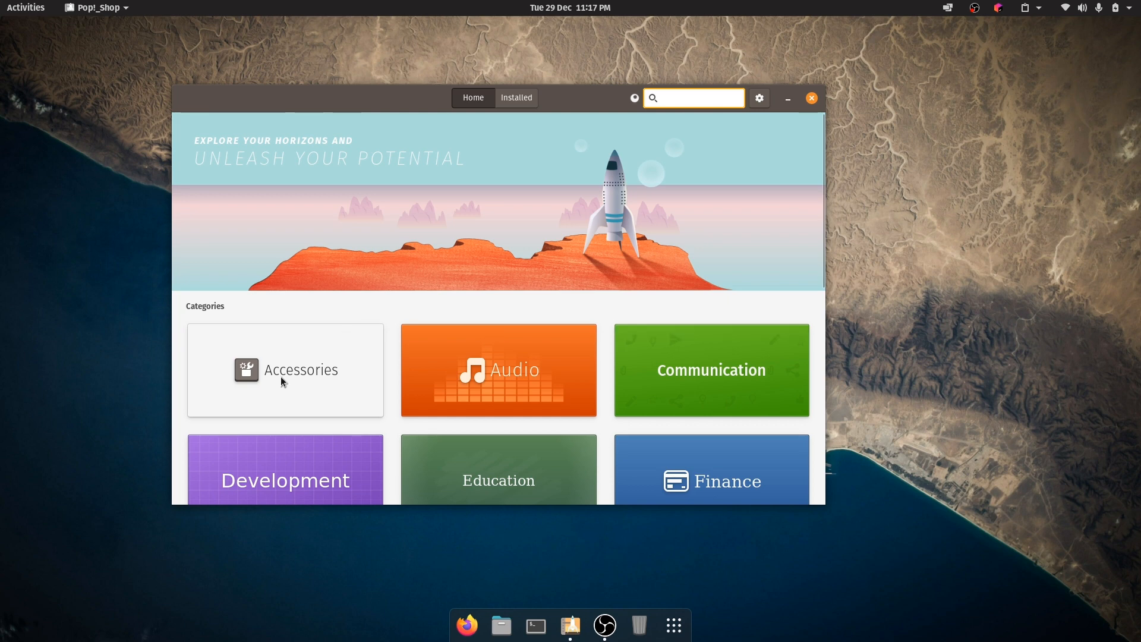
Step: Browse the Accessories category, glance at the Add Hours and Minutes app, and return to the overview
click(284, 368)
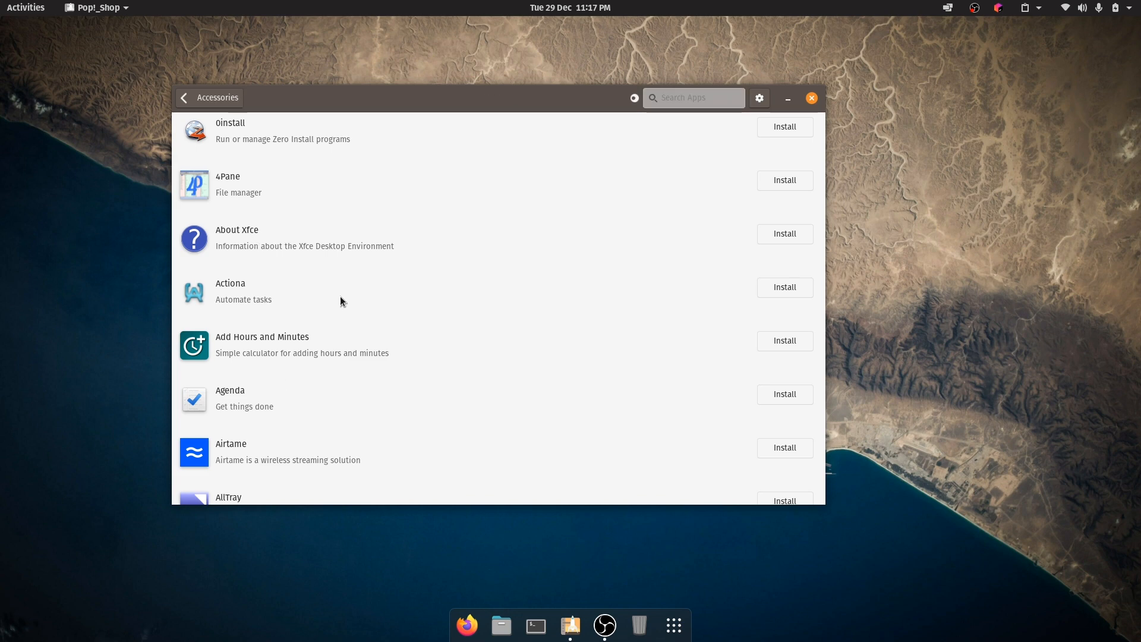
click(261, 343)
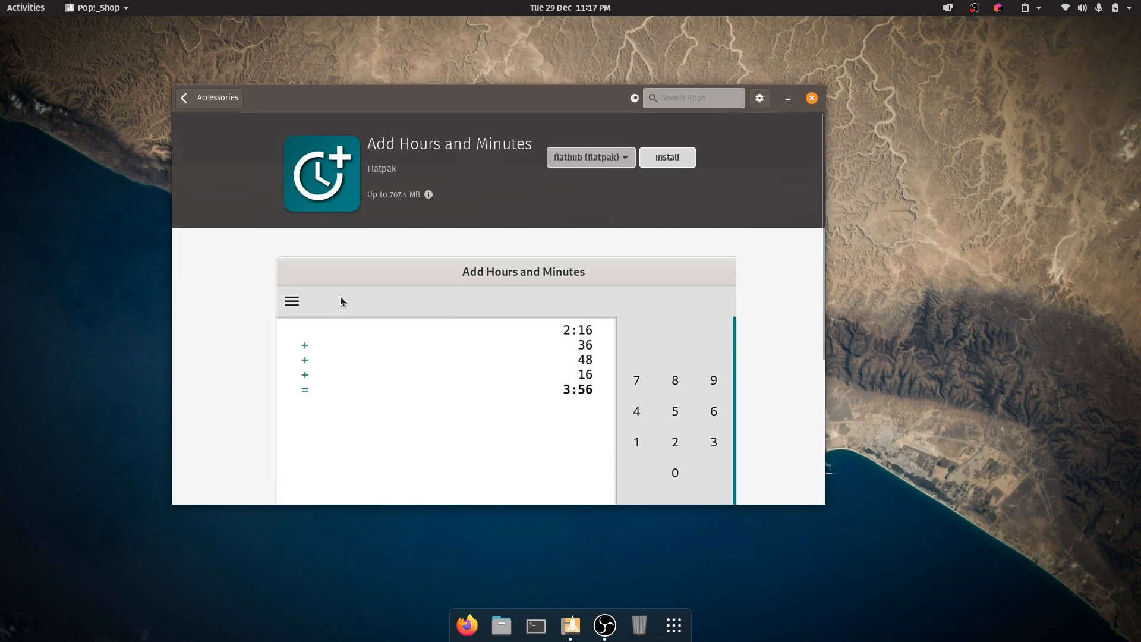
click(184, 97)
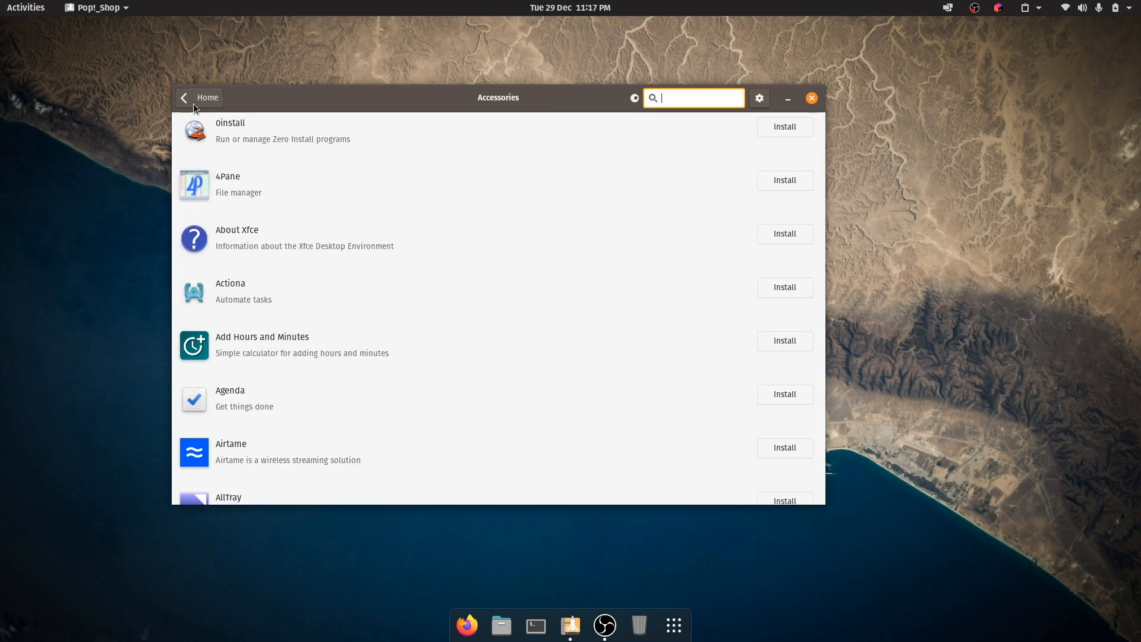
click(183, 98)
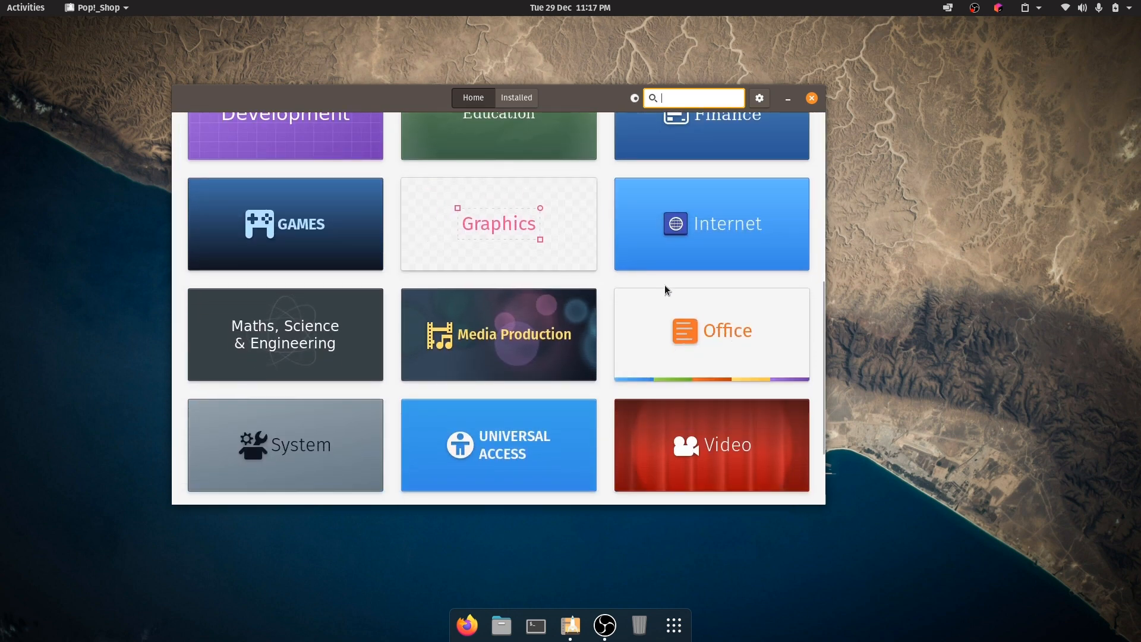
Step: Browse the Office category listings, scrolling through the available apps
click(711, 334)
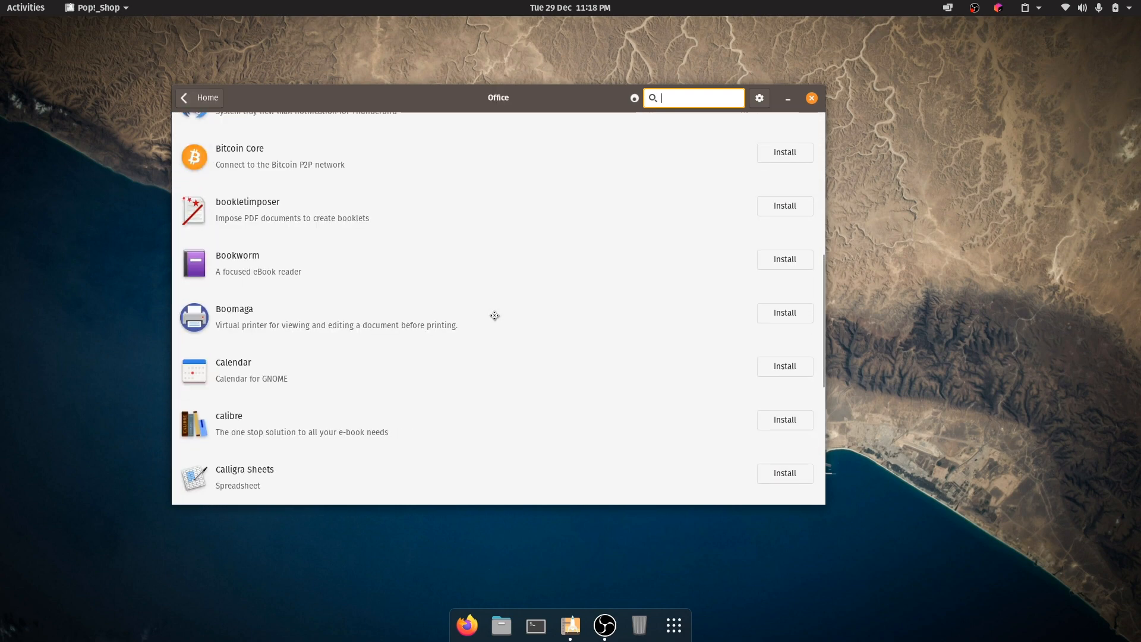
scroll(up, 3)
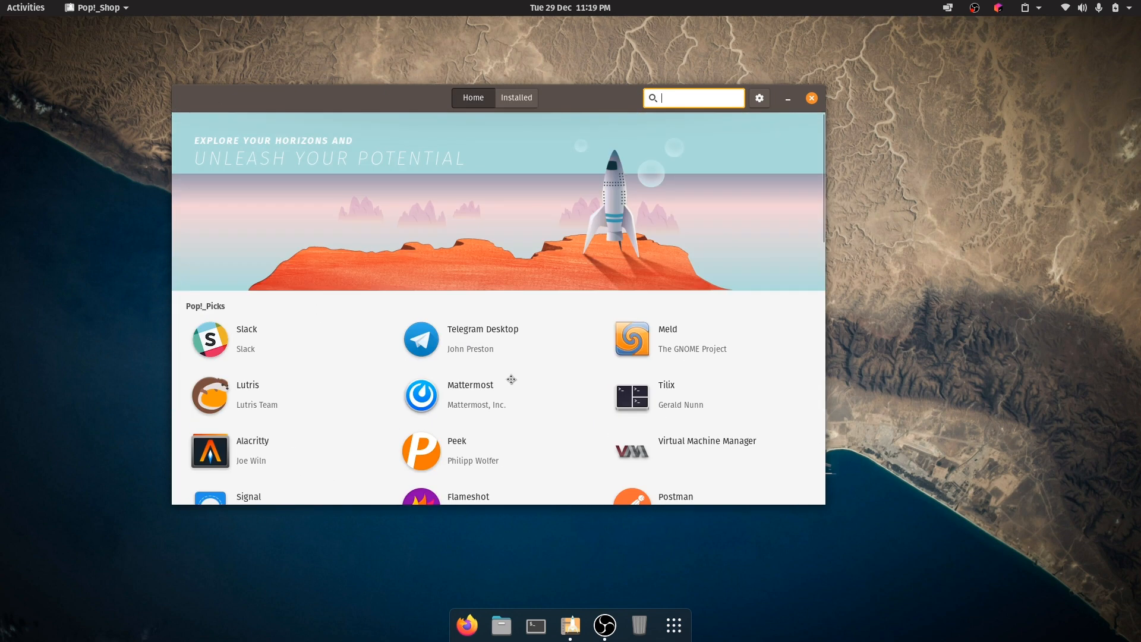
scroll(down, 3)
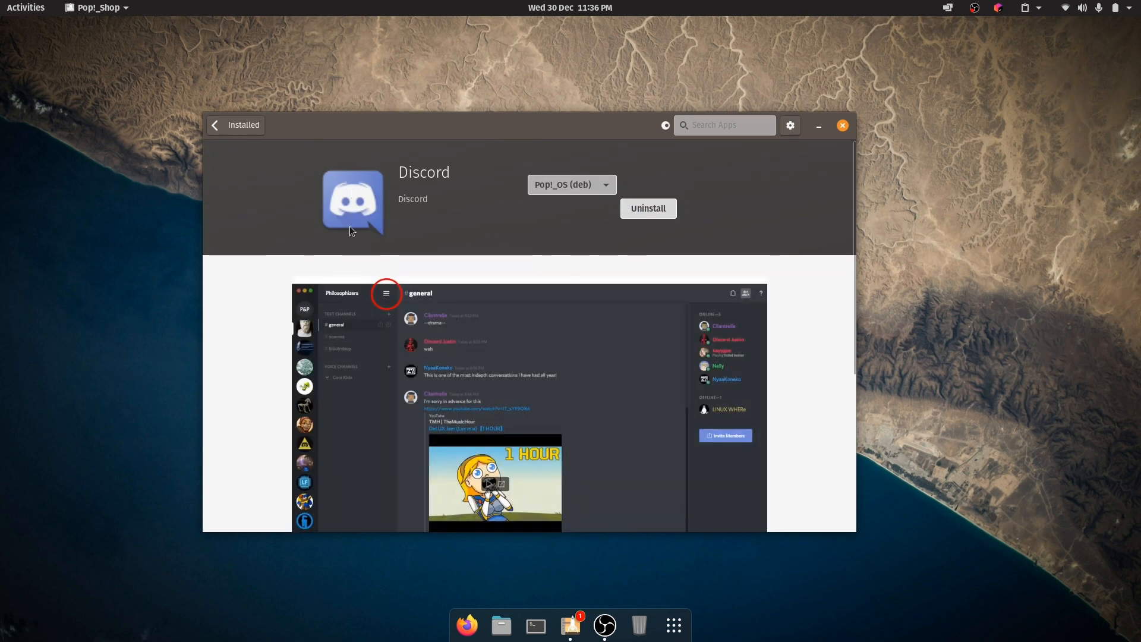
Step: Check Discord's sources (Pop!_OS deb and flathub flatpak) and keep the Pop!_OS (deb) source
click(570, 184)
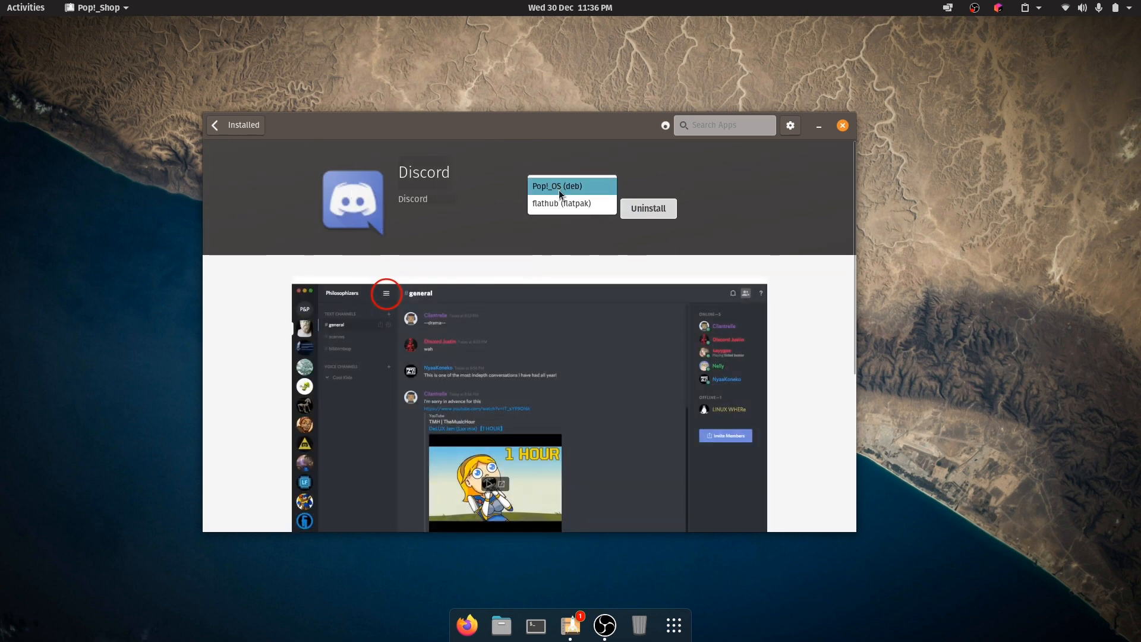
click(556, 186)
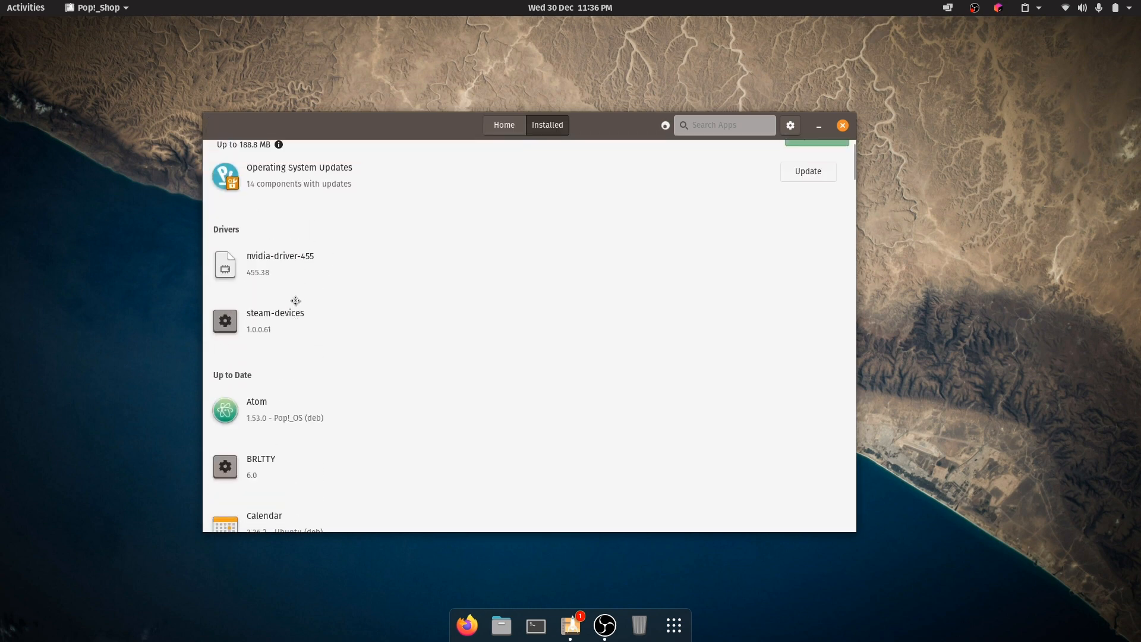
Step: Start the 14 Operating System Updates from the Installed tab
click(300, 166)
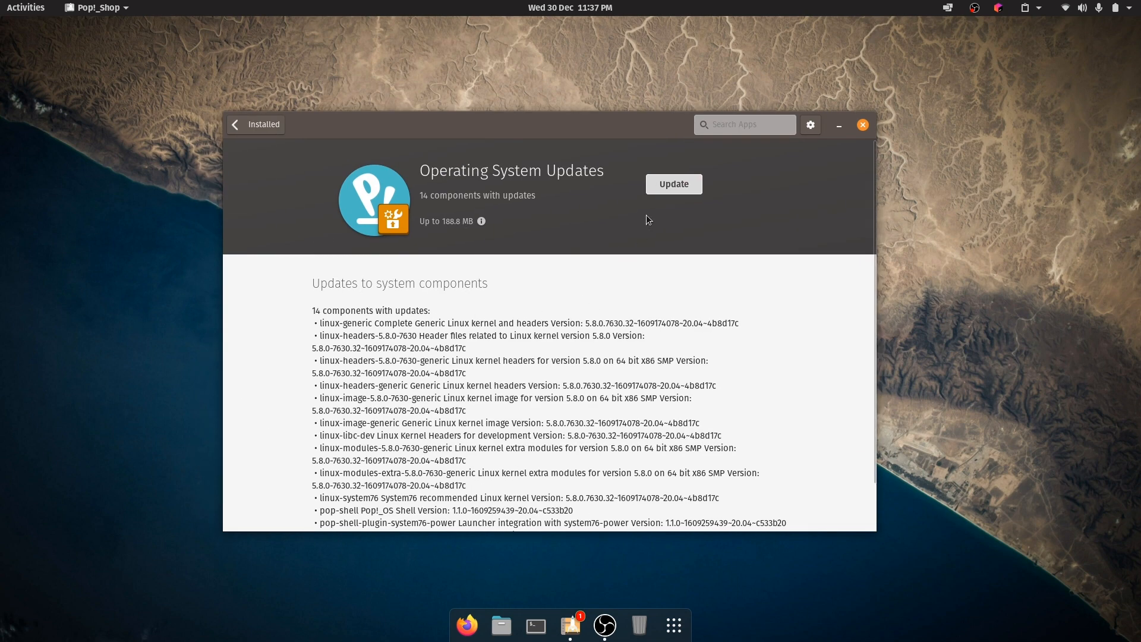
click(673, 183)
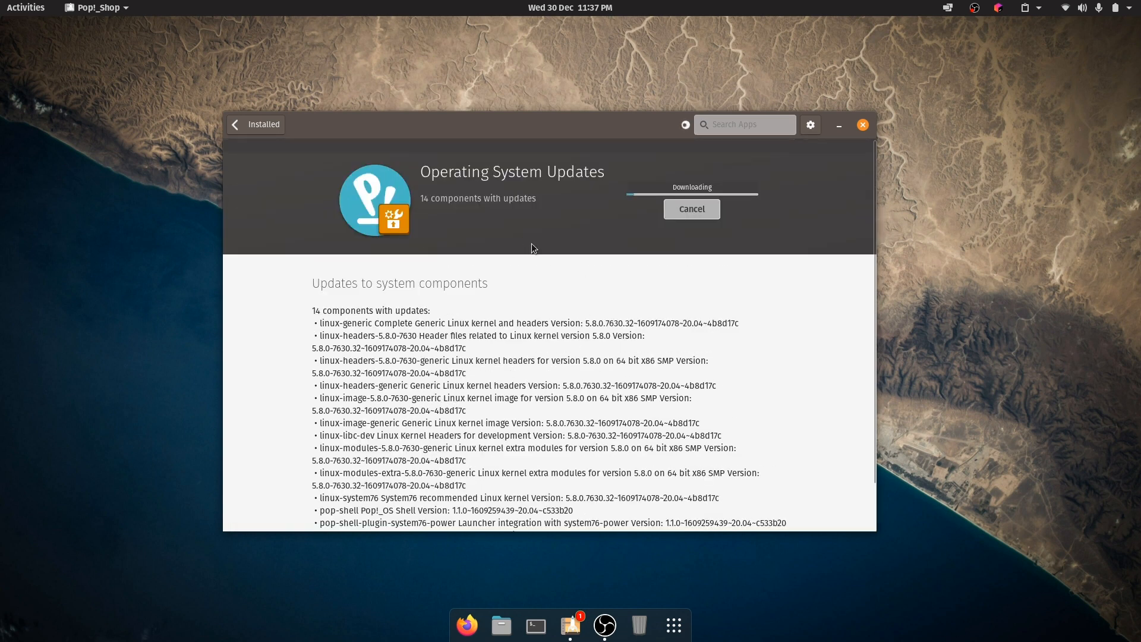
mouse_move(716, 306)
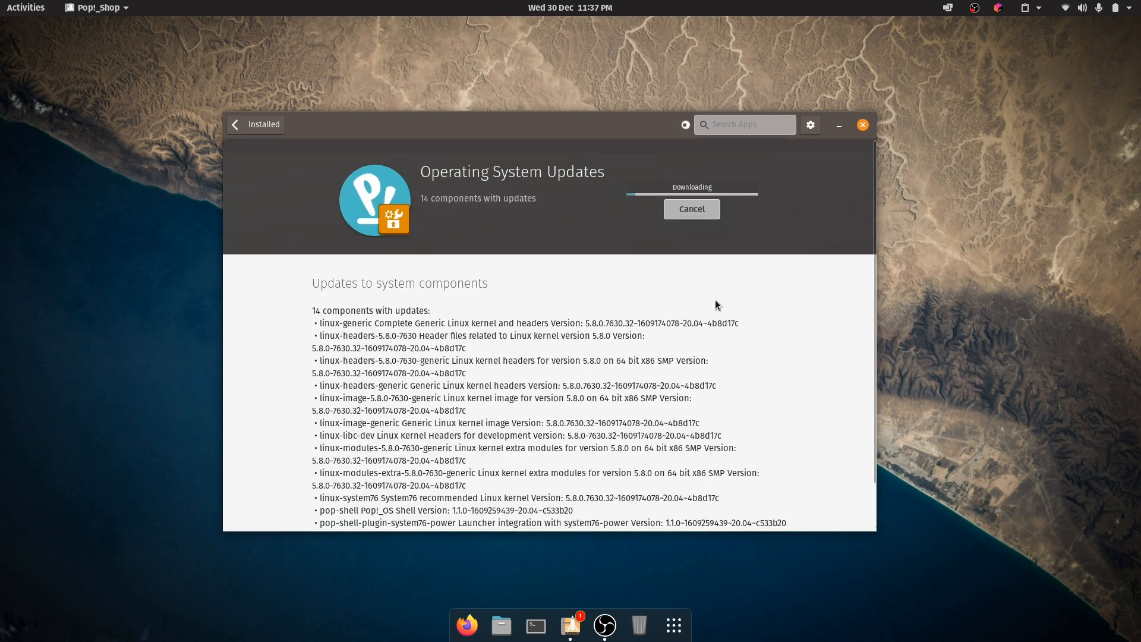
mouse_move(1084, 58)
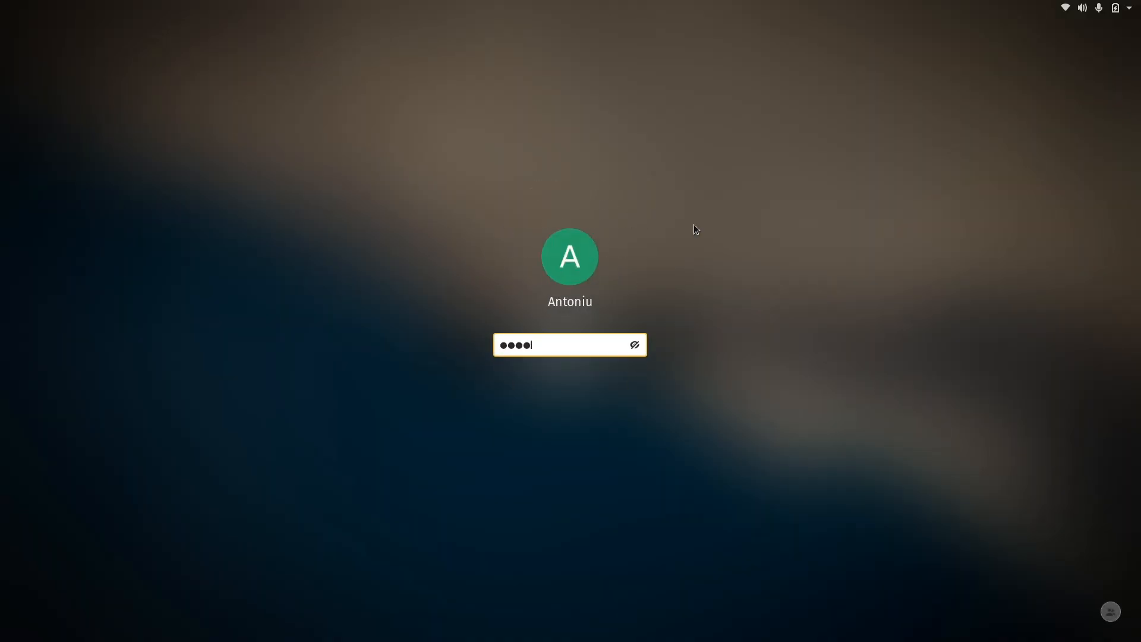
Step: Submit the lock-screen password and return to the empty desktop
key(Return)
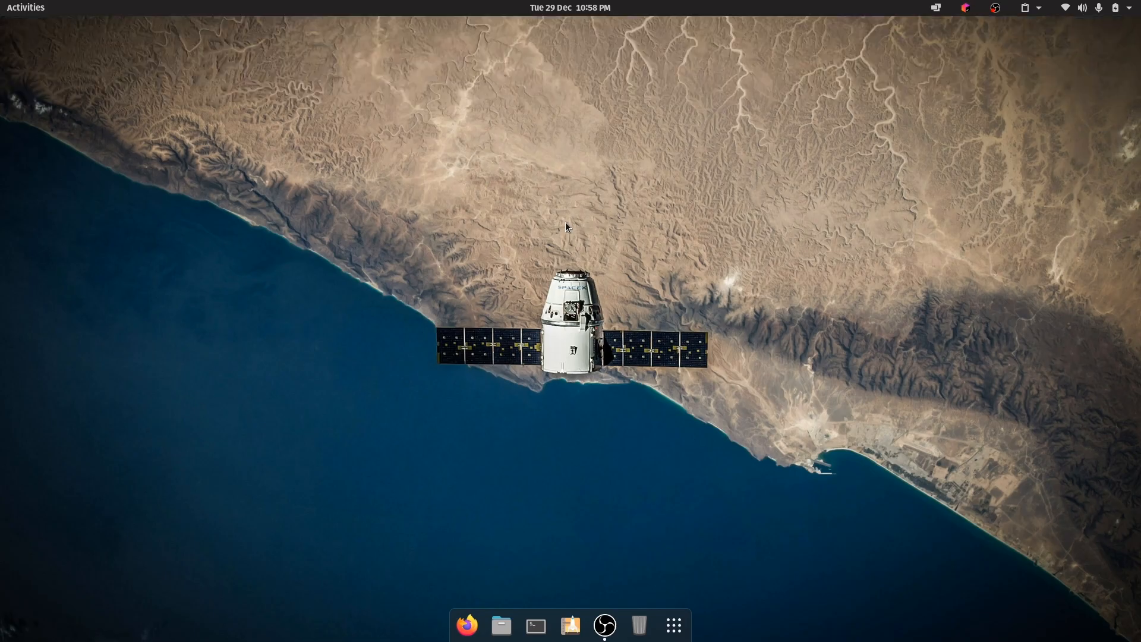
mouse_move(573, 79)
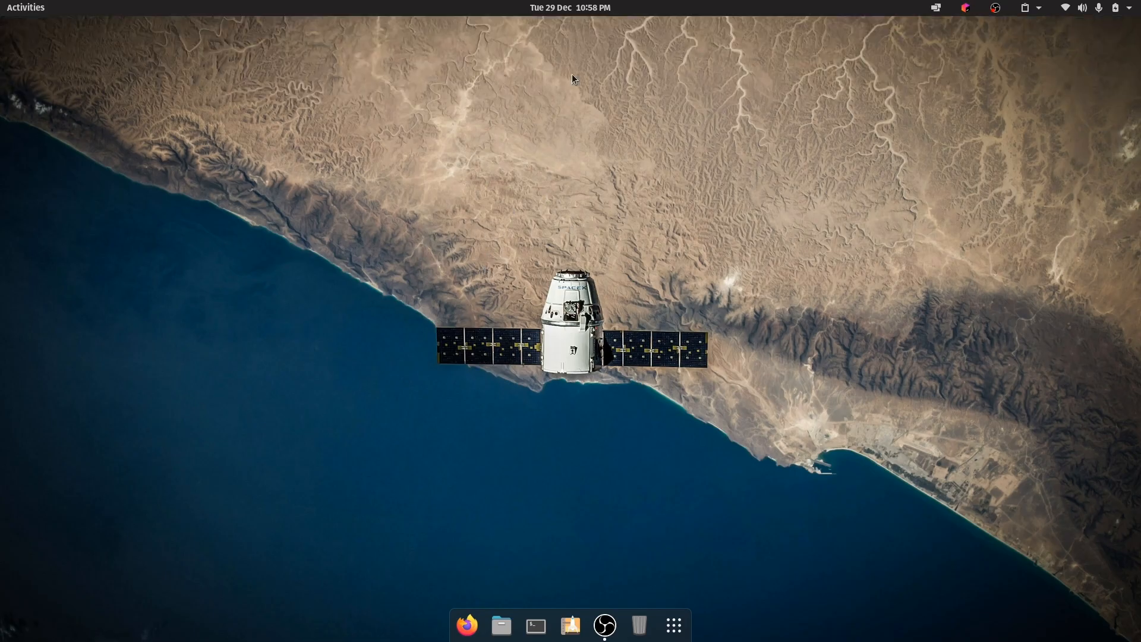
click(569, 7)
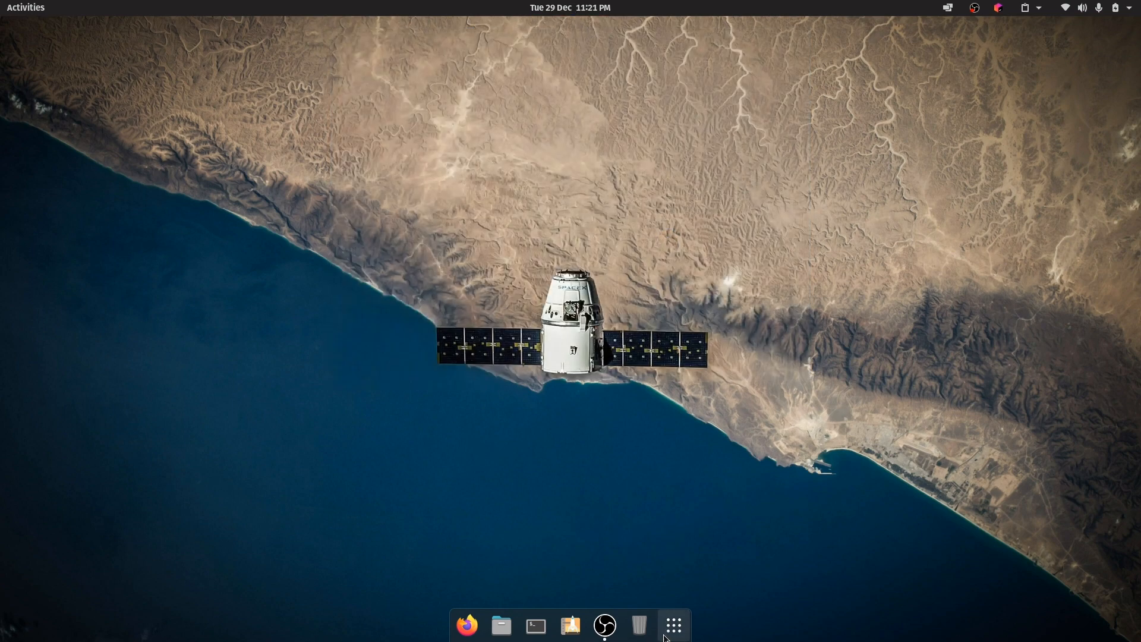
Step: Browse the full grid of installed applications, then close the overview
click(672, 624)
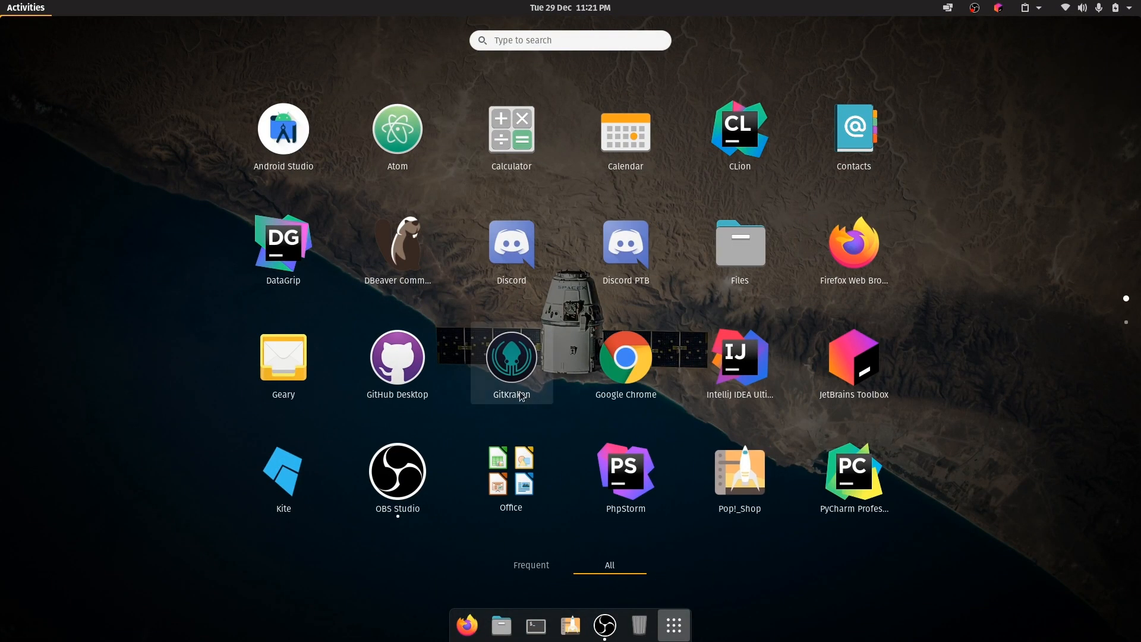
scroll(down, 3)
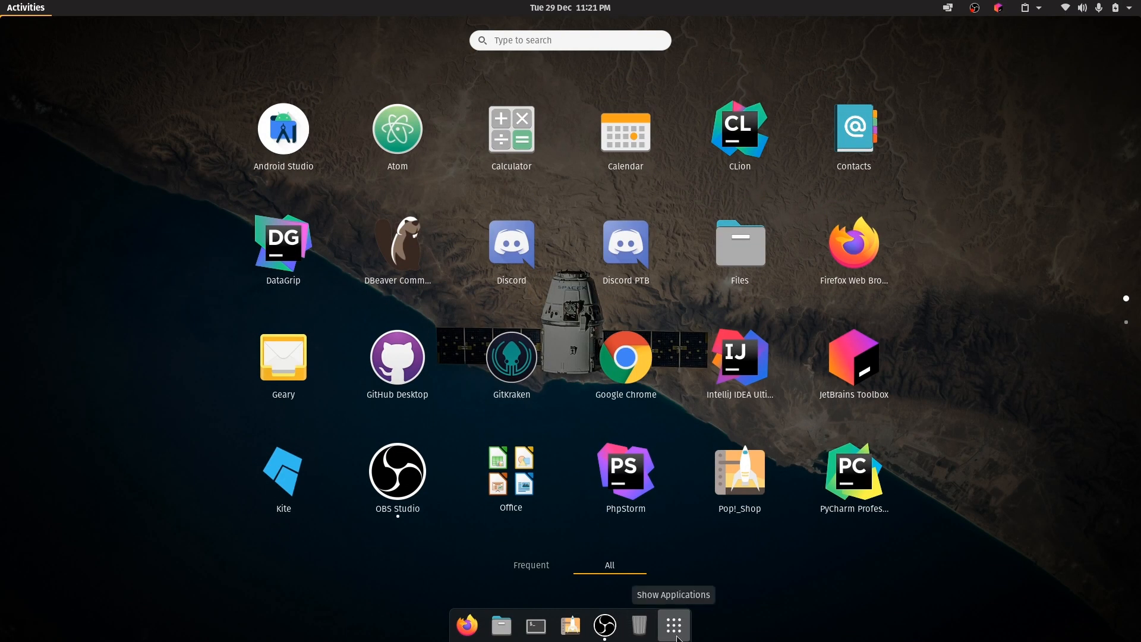
click(671, 624)
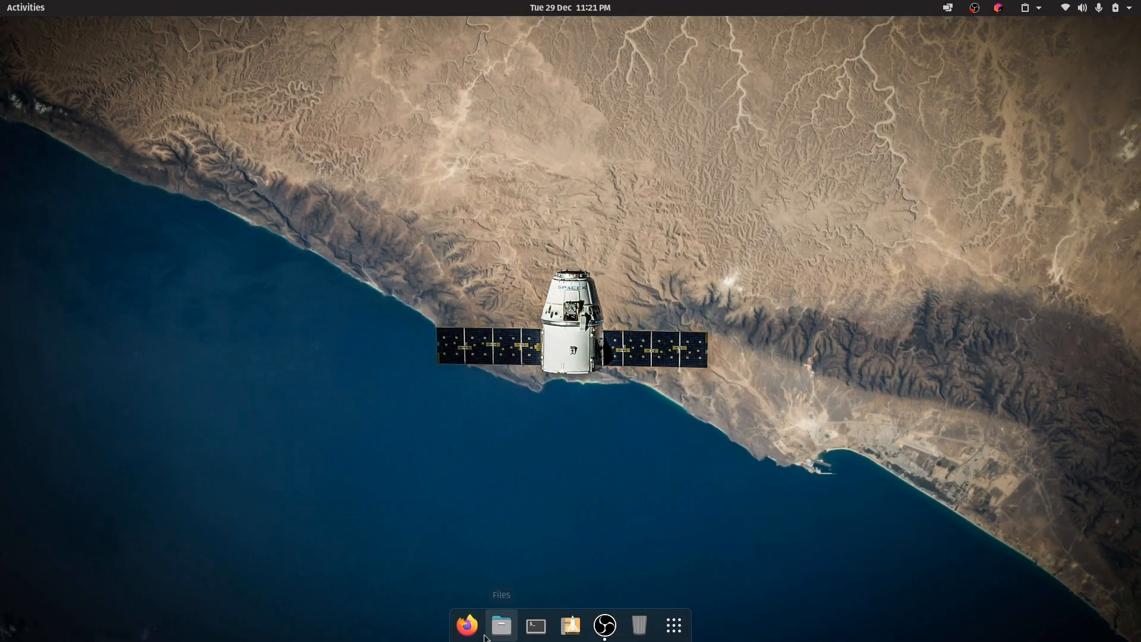
Step: Review the enabled desktop extensions list in GNOME Tweaks, then close it
click(672, 625)
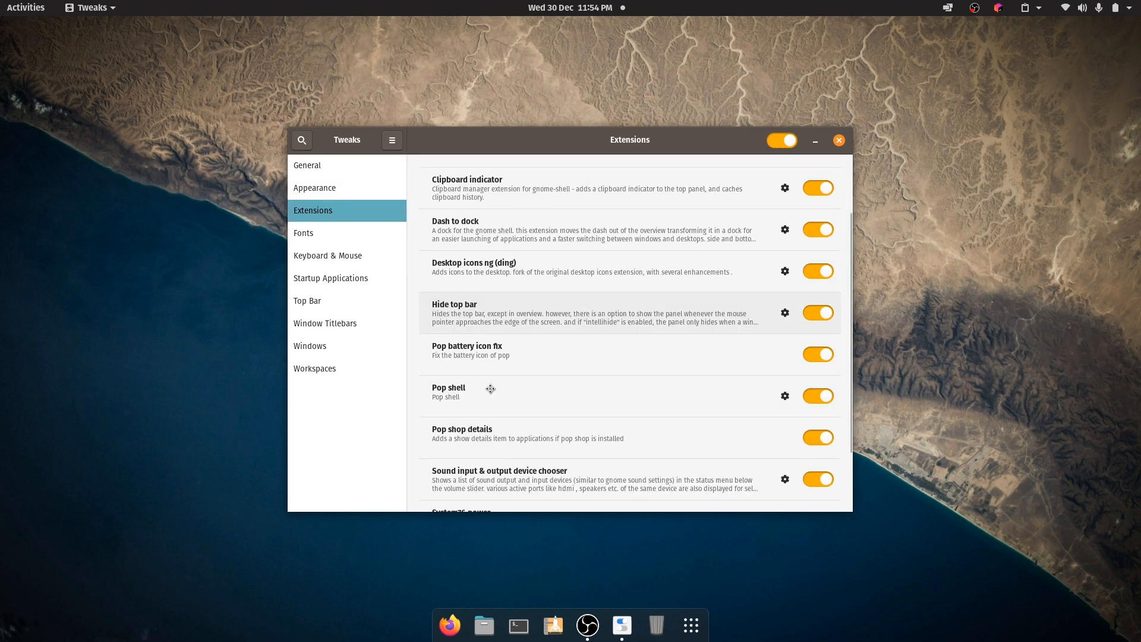
scroll(down, 3)
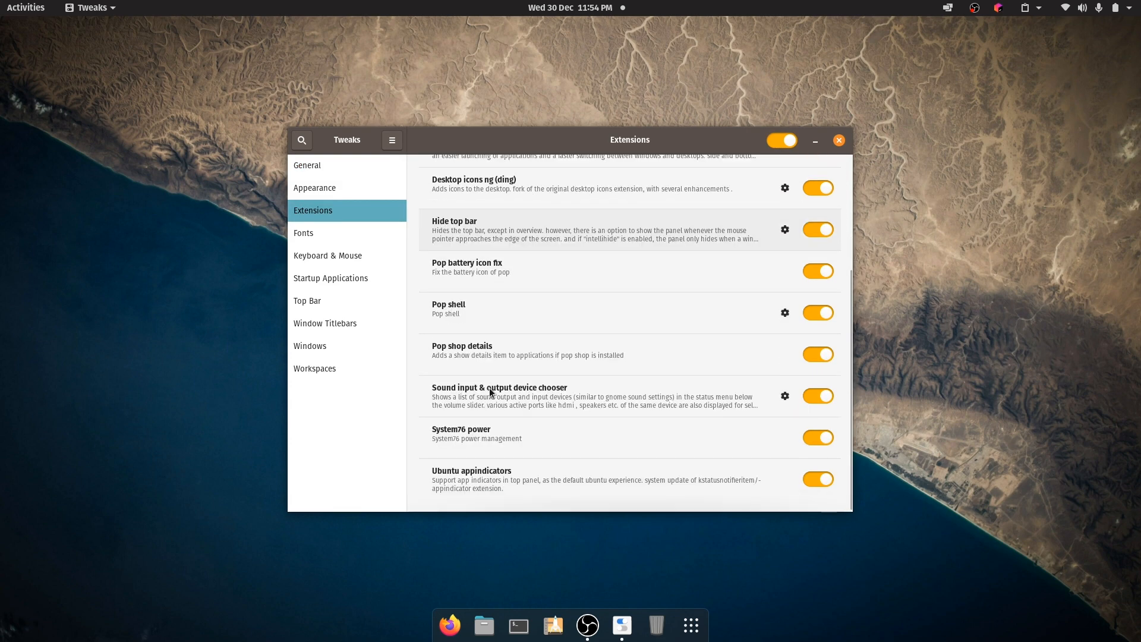
click(838, 140)
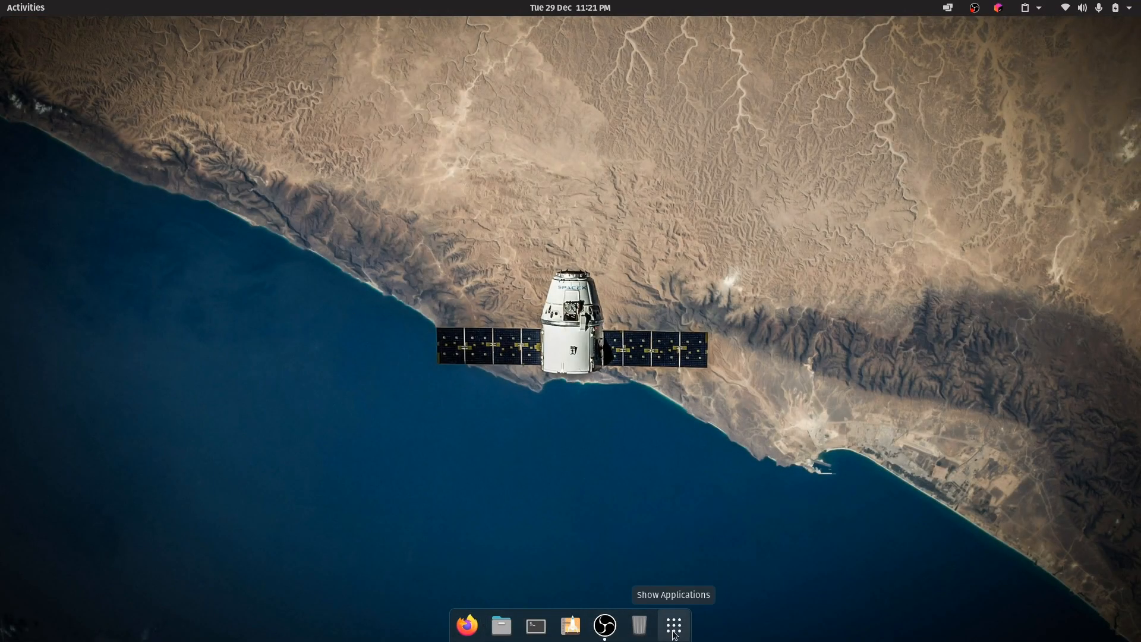
click(673, 625)
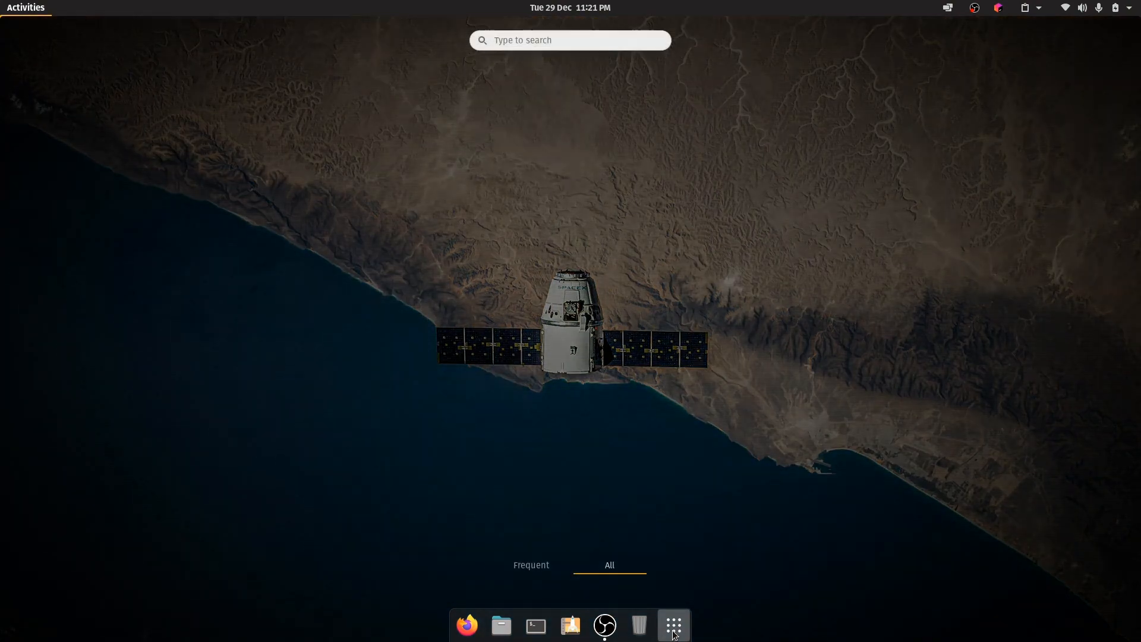
click(672, 624)
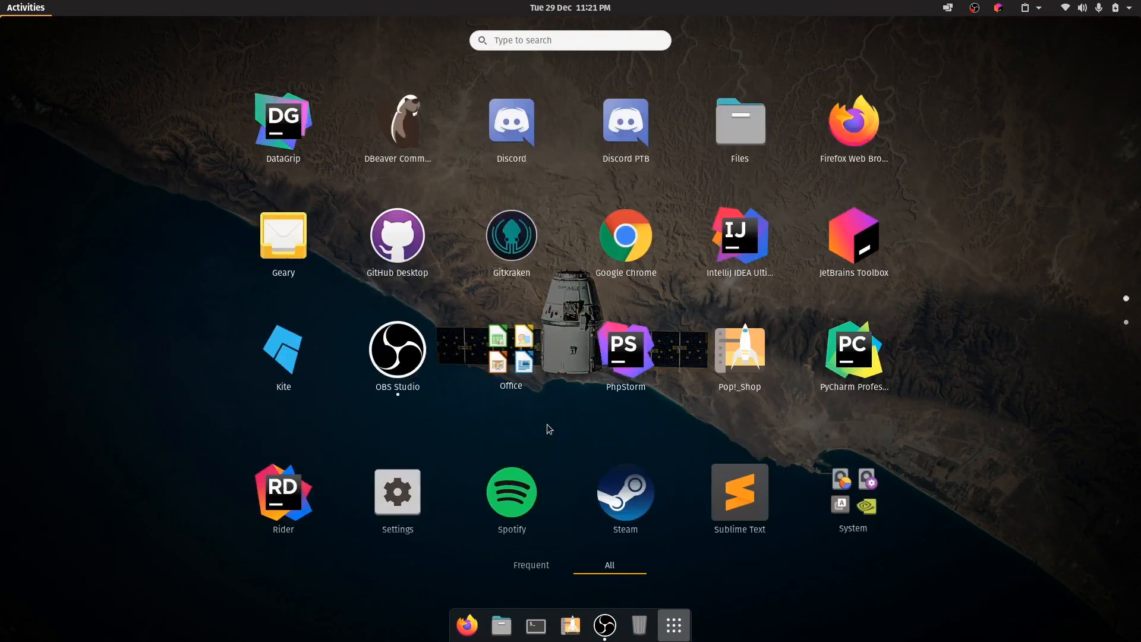
click(673, 624)
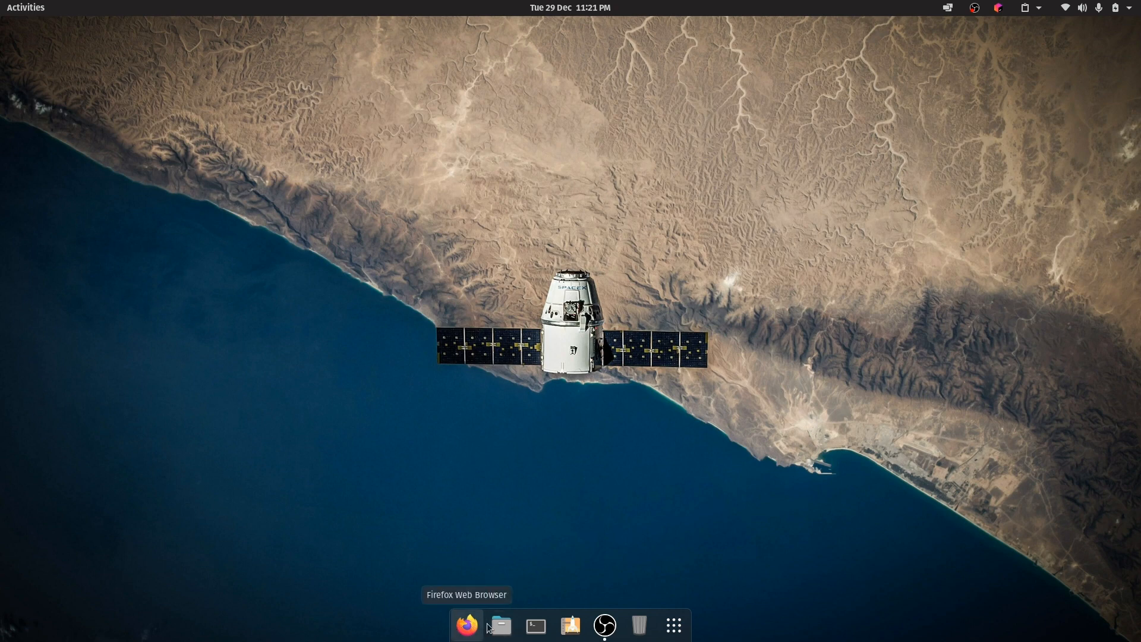
mouse_move(571, 463)
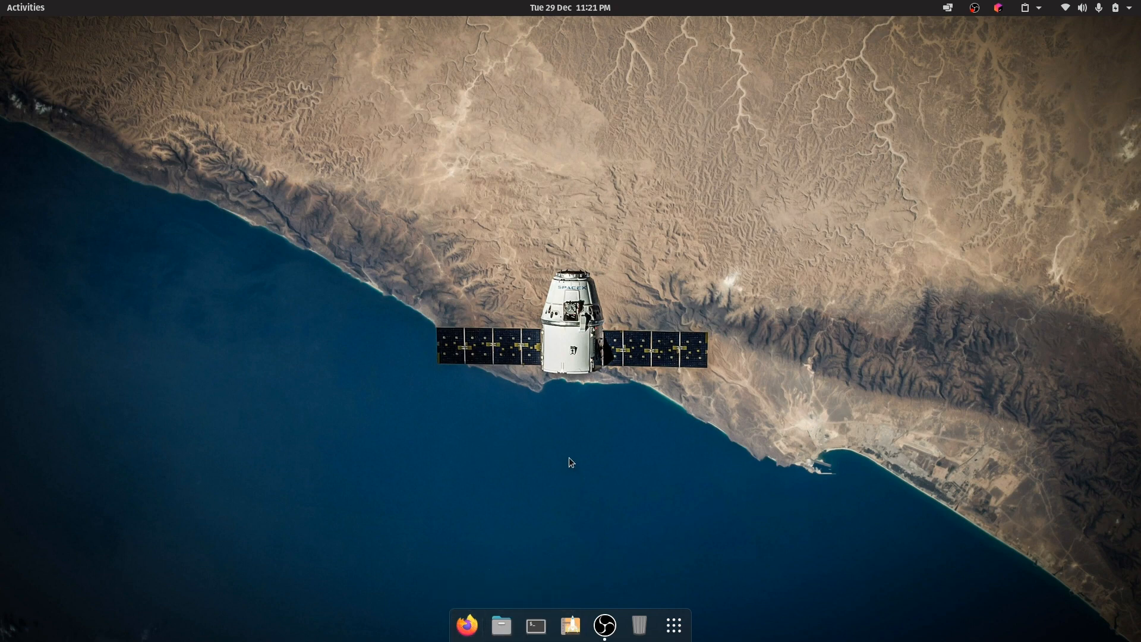
mouse_move(535, 624)
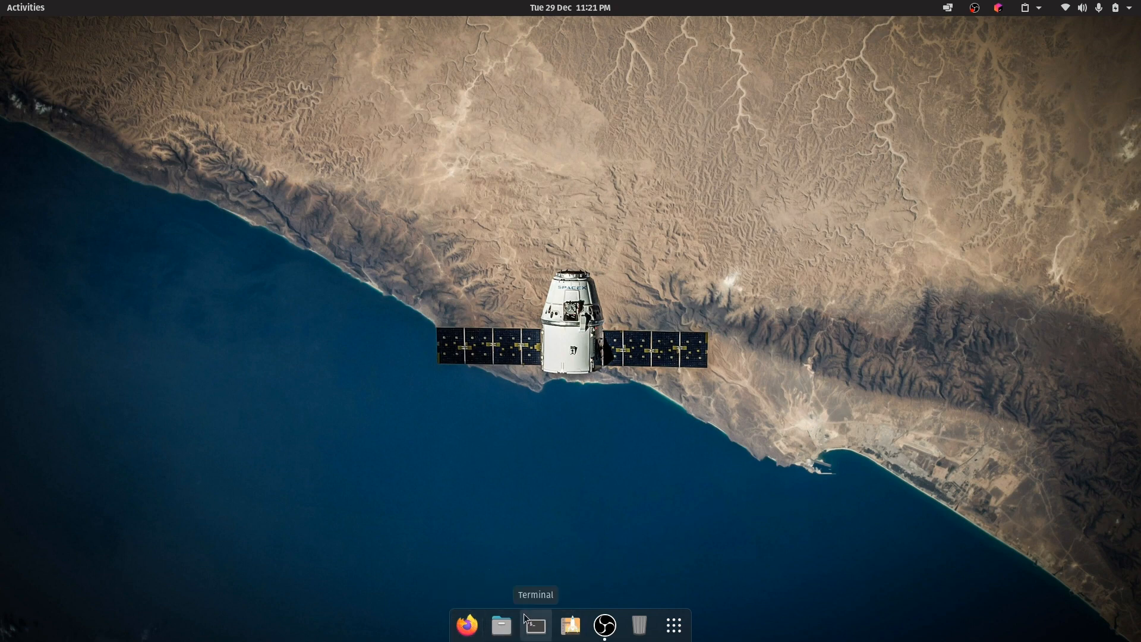
right_click(518, 495)
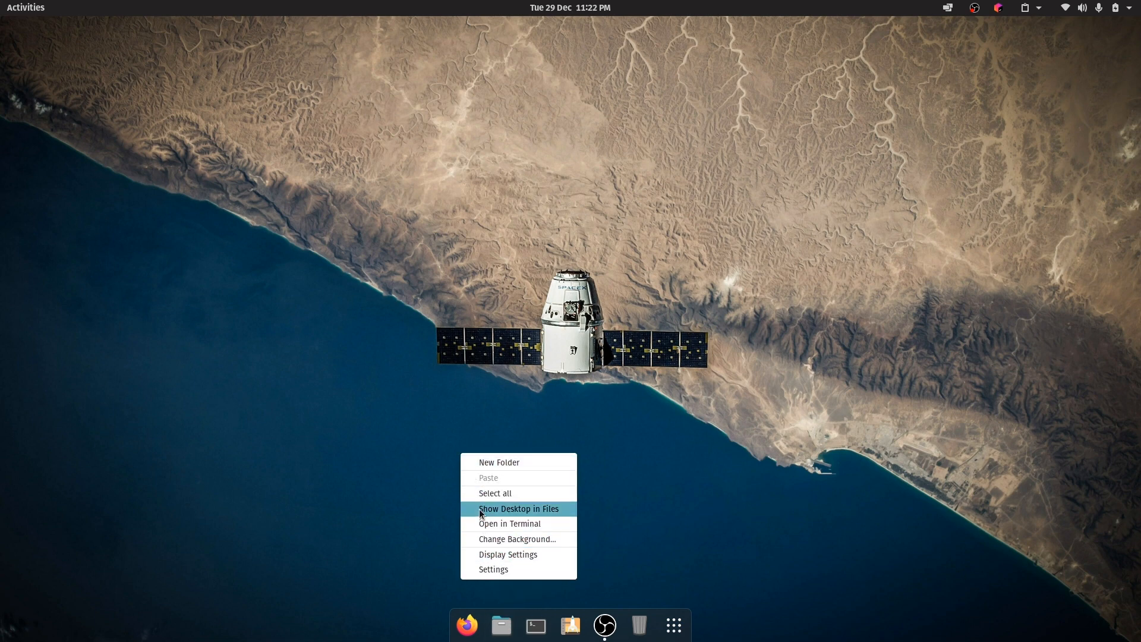
click(486, 526)
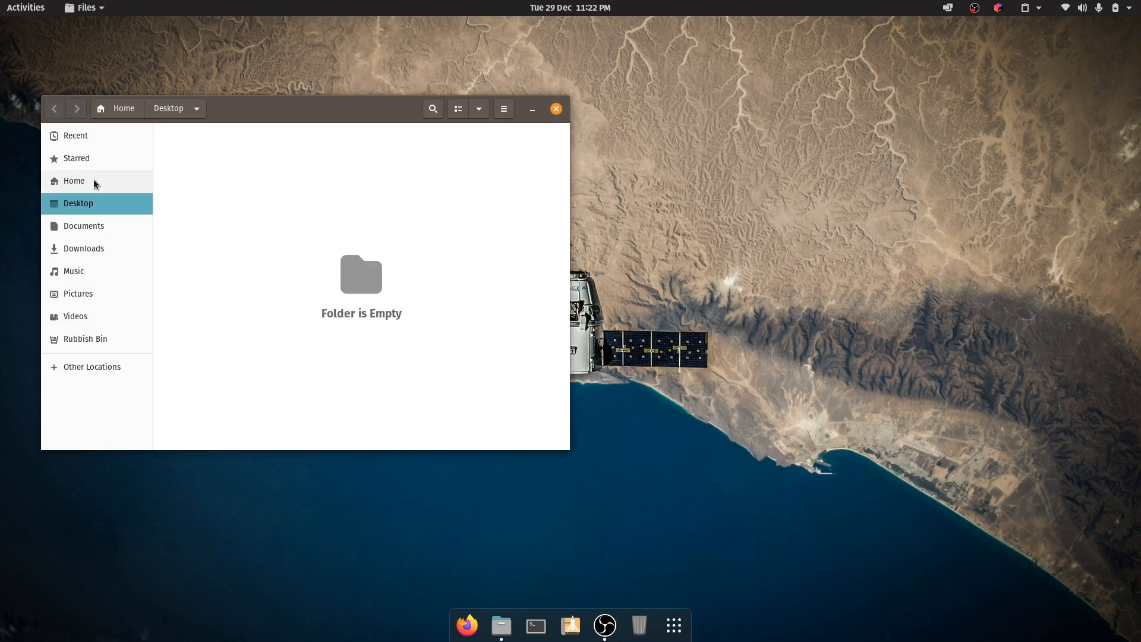
click(73, 181)
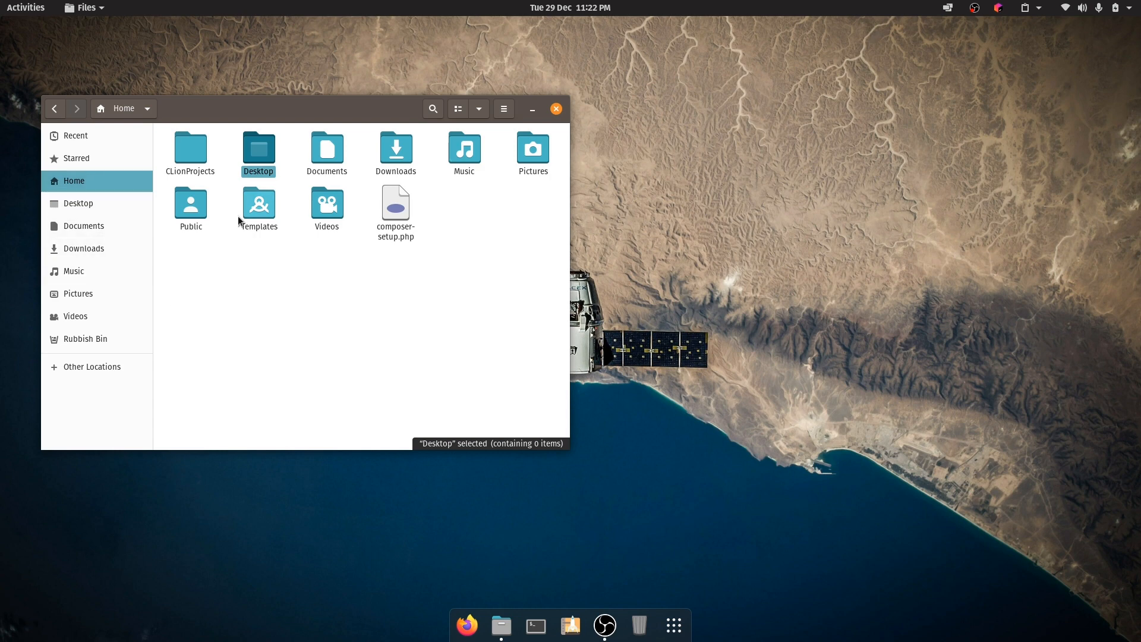
right_click(394, 206)
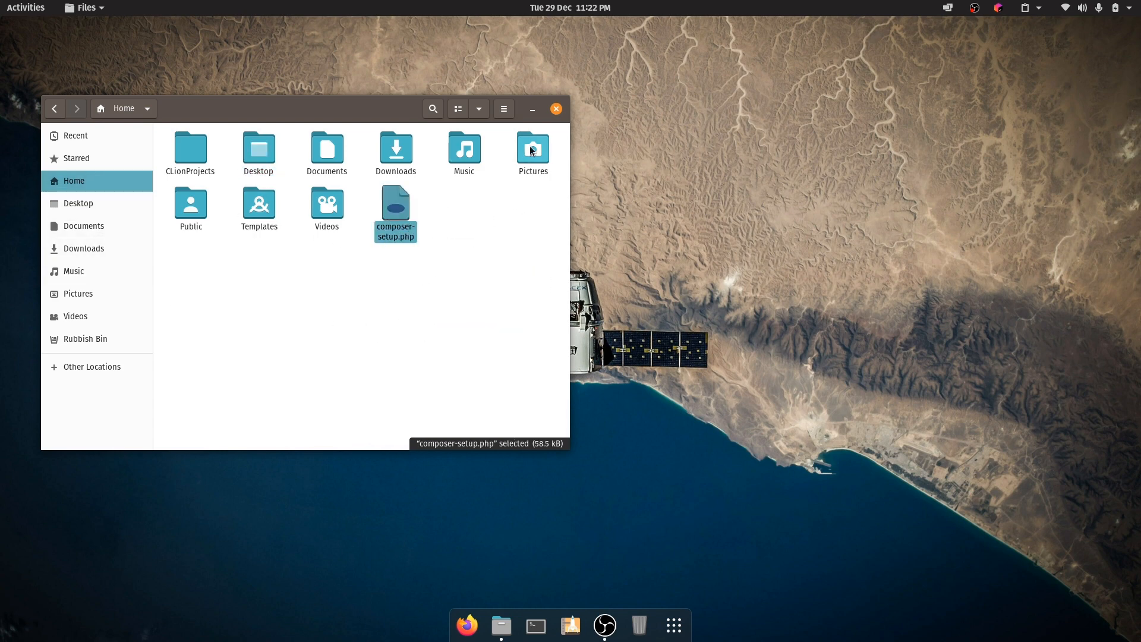
click(557, 109)
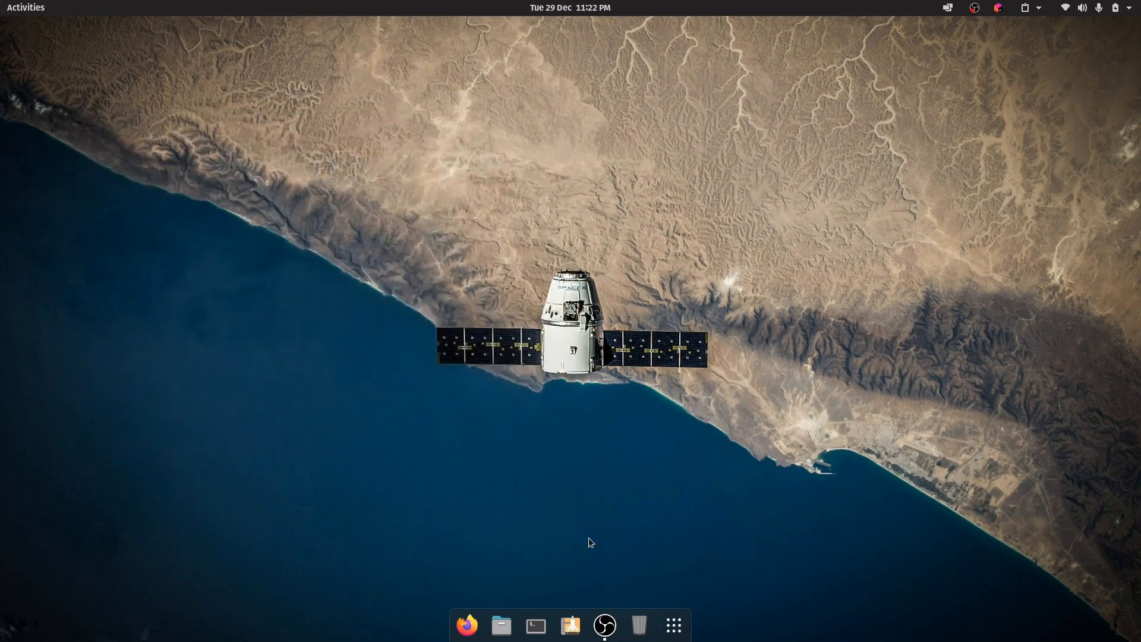